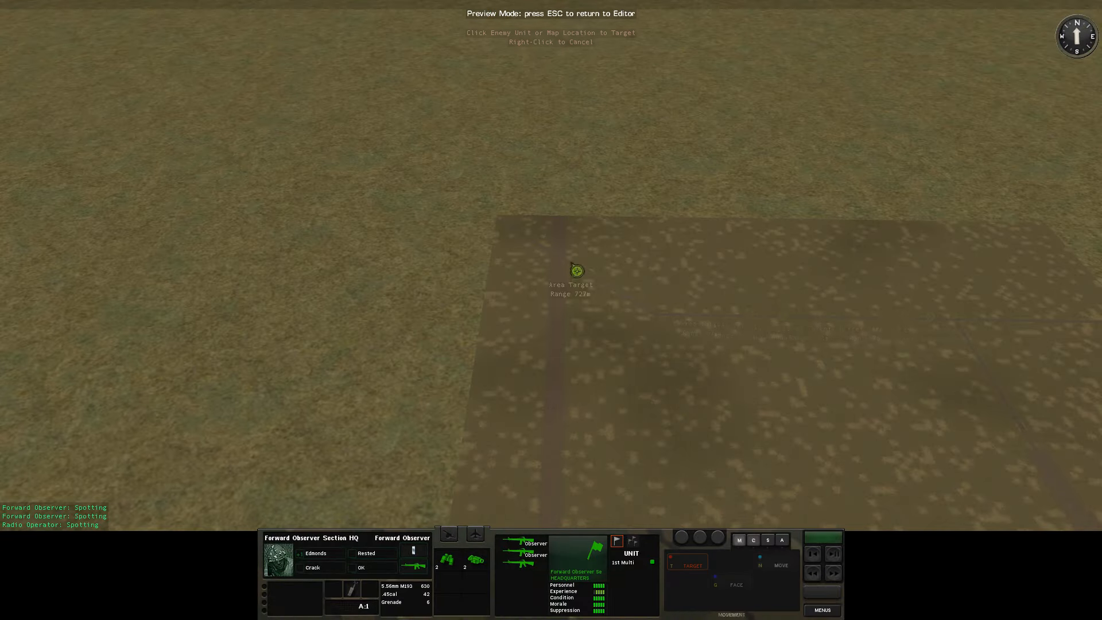
Exit the 3D preview with the forward observer back to the 2D map editor.
{"action": "key", "text": "Escape"}
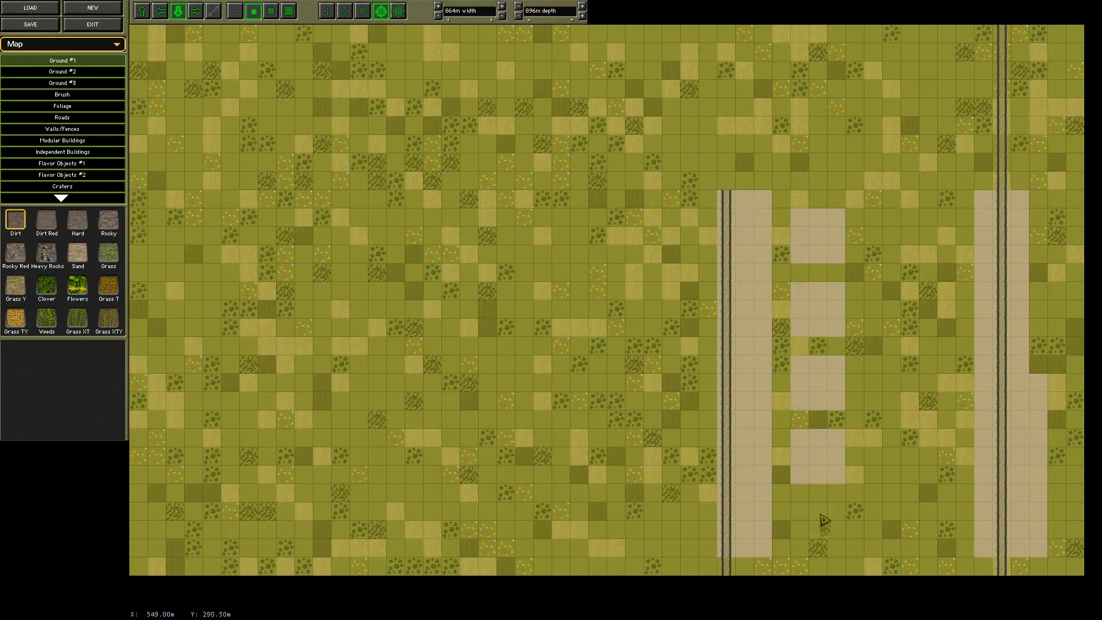
Choose Railroad from the Roads category to lay track south of the airstrip.
{"action": "left_click", "coordinate": [62, 117]}
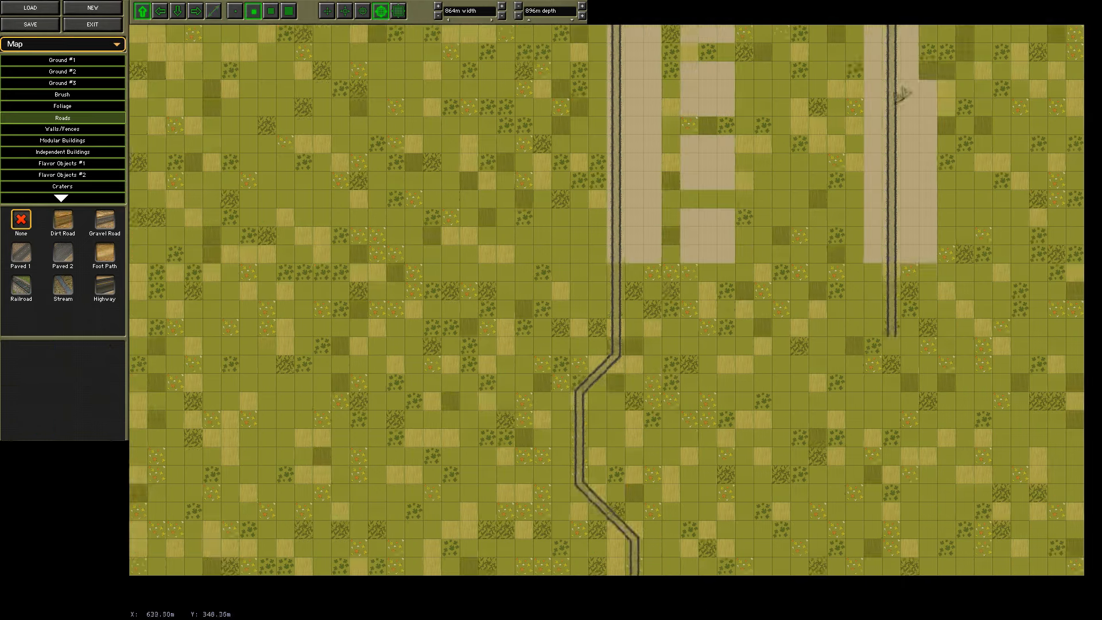
{"action": "left_click", "coordinate": [62, 220]}
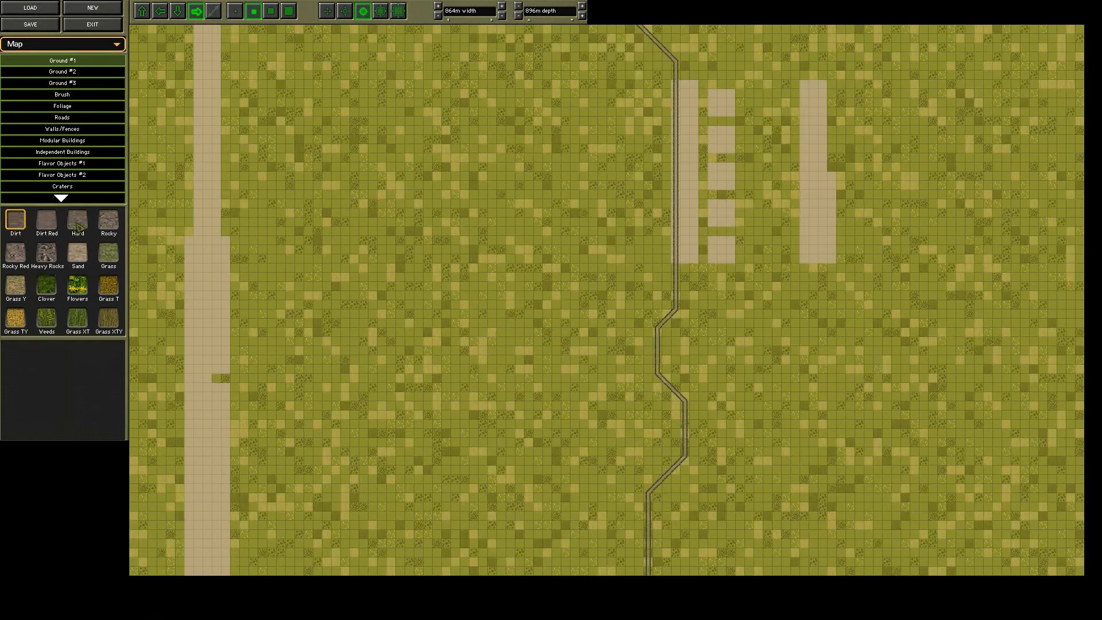
View the map in the 3D preview from the editor menu and return to start the stream.
{"action": "left_click", "coordinate": [56, 44]}
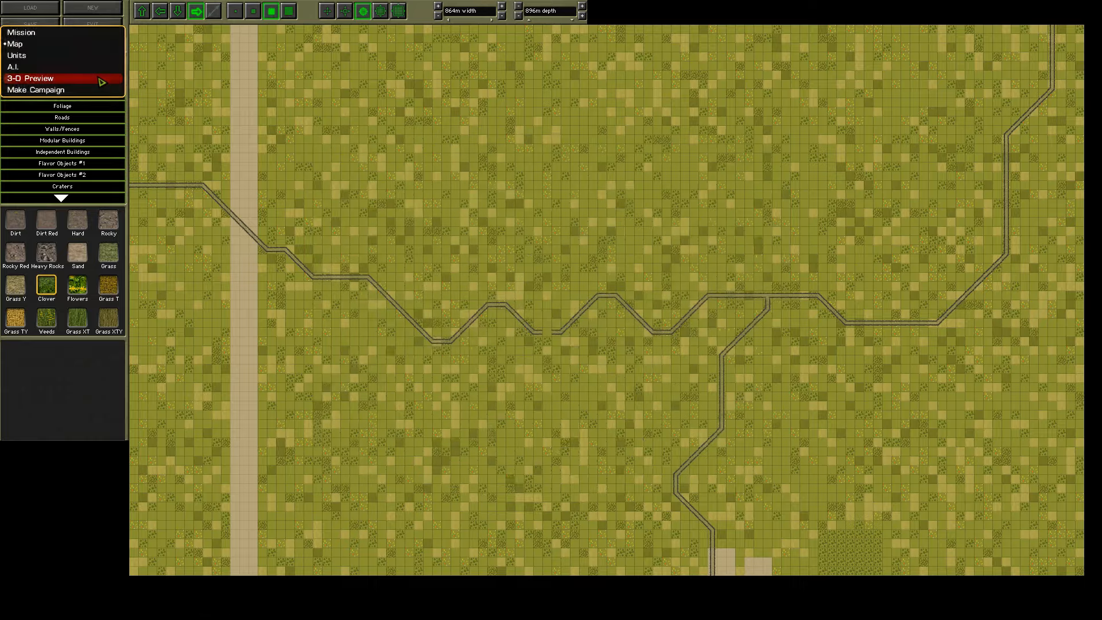
{"action": "left_click", "coordinate": [31, 78]}
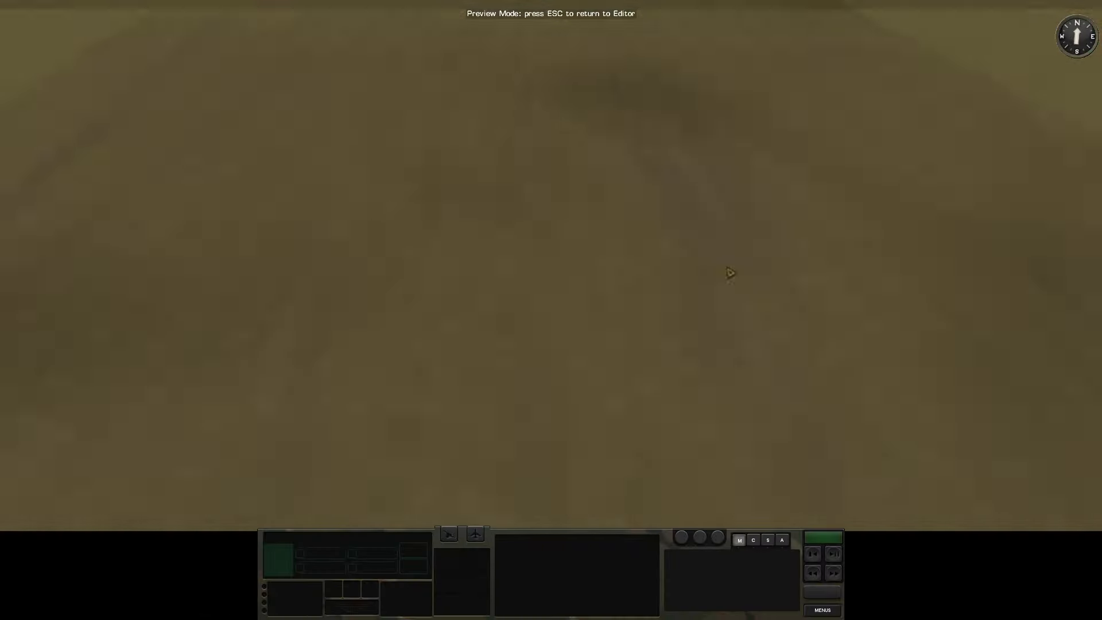
{"action": "key", "text": "Escape"}
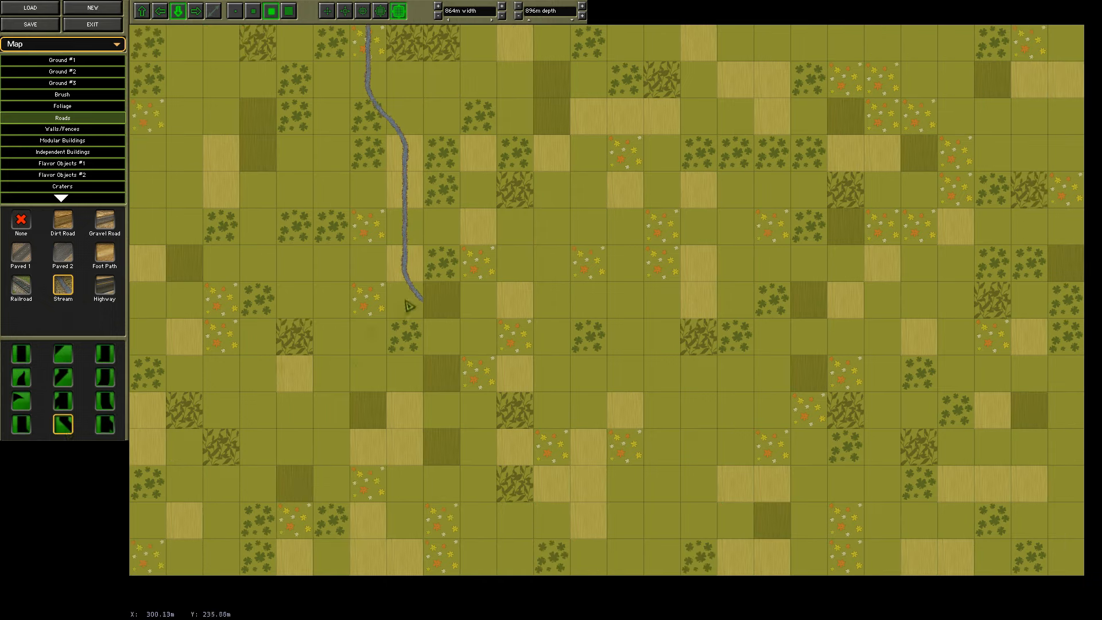
Draw stream tiles south until they cross the winding railway line.
{"action": "left_click_drag", "start_coordinate": [411, 304], "coordinate": [588, 461]}
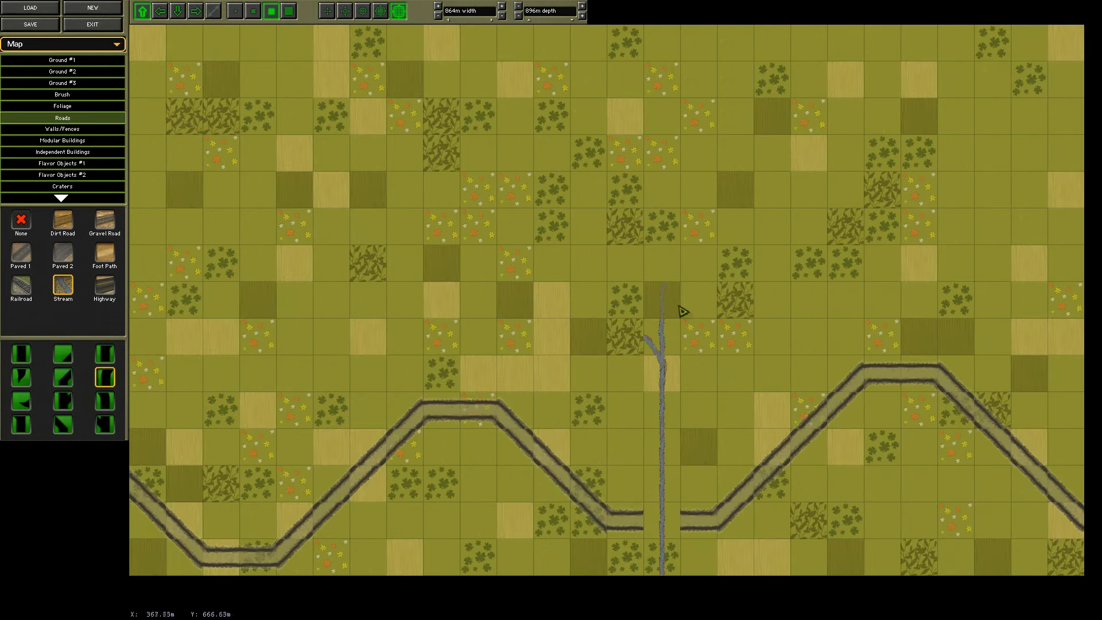
{"action": "left_click", "coordinate": [179, 10]}
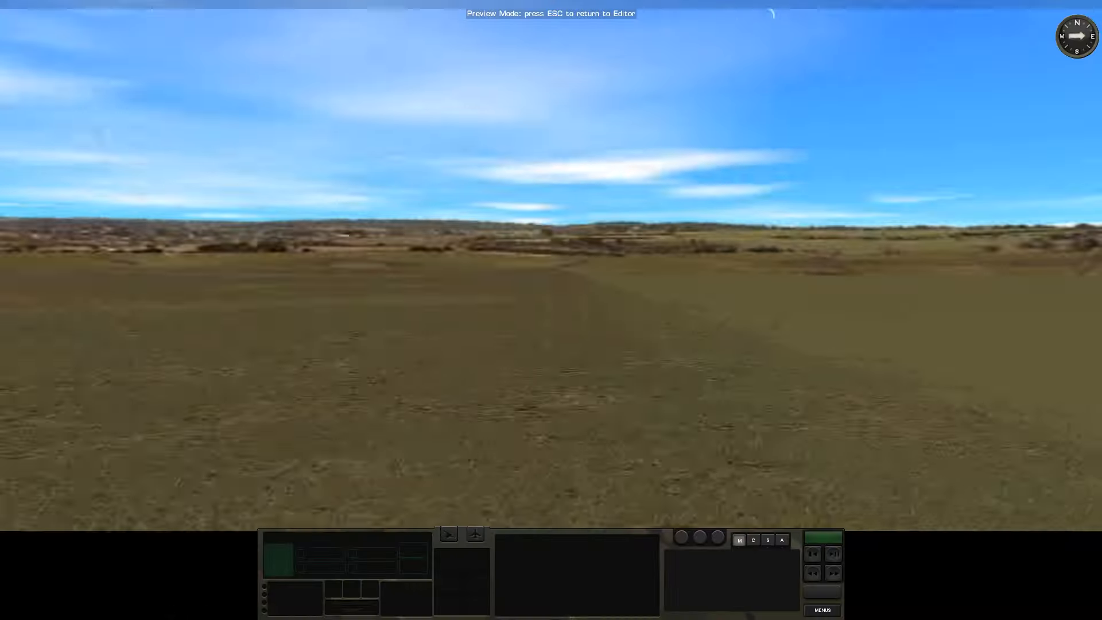
Return from the preview to paint Heavy Rocks ground along the stream's course.
{"action": "key", "text": "Escape"}
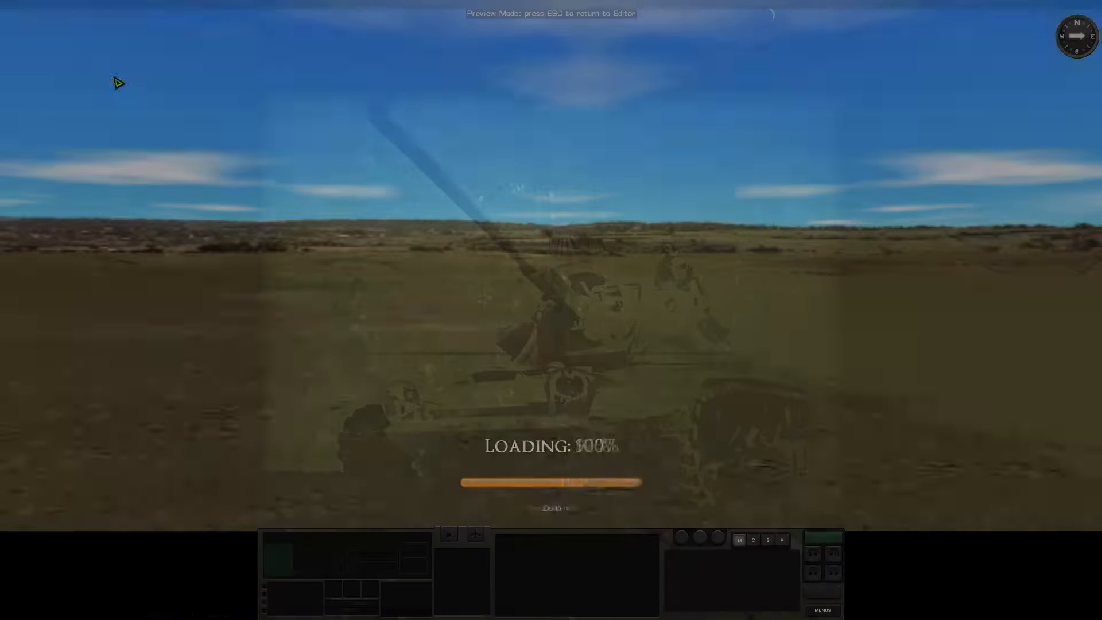
{"action": "key", "text": "Escape"}
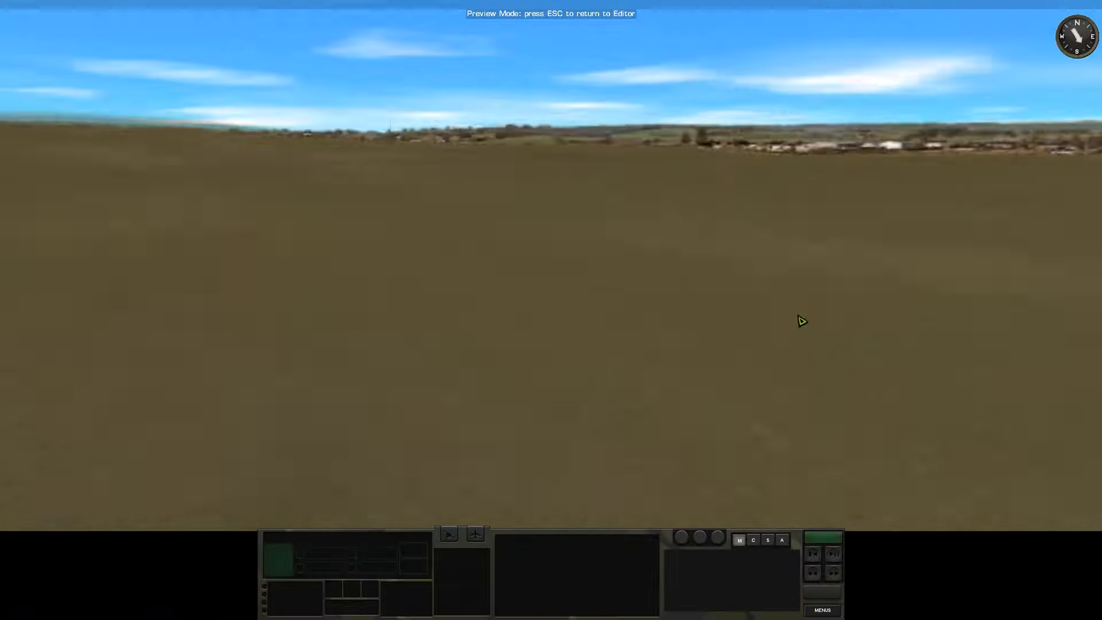
{"action": "key", "text": "Escape"}
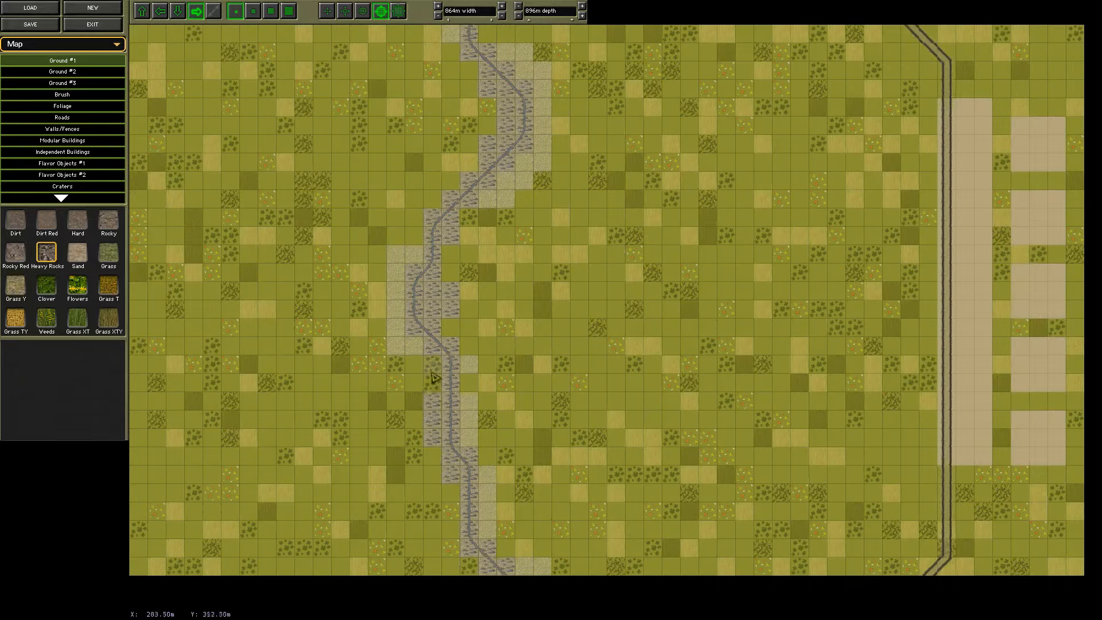
Paint Lt Forest from Ground #2 over the open areas, keeping roads, stream and railway clear.
{"action": "left_click", "coordinate": [62, 71]}
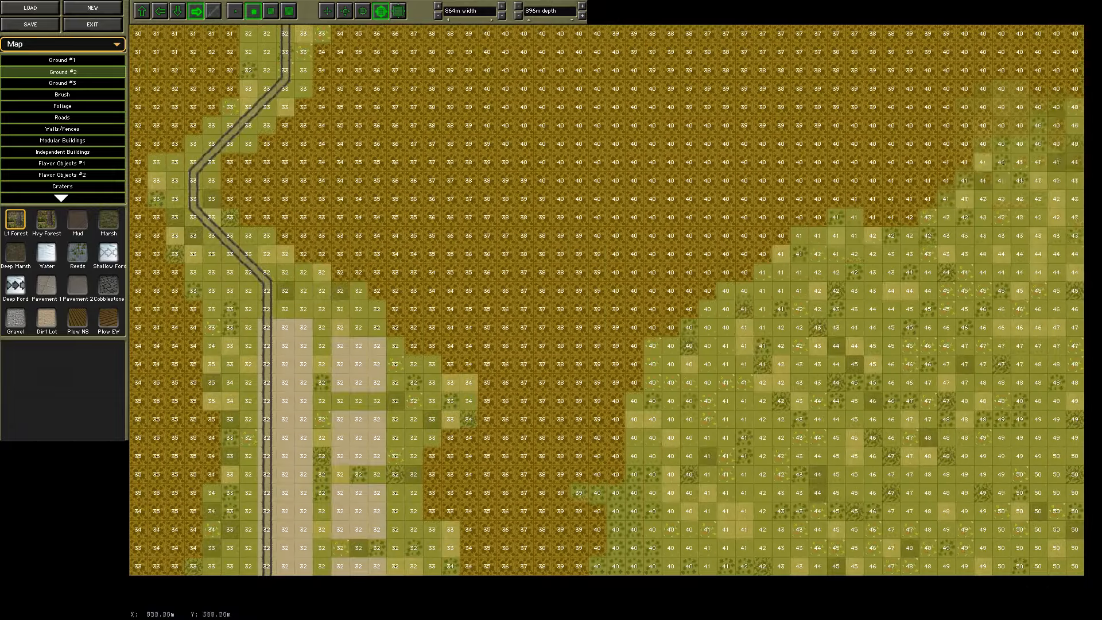
{"action": "left_click", "coordinate": [288, 10]}
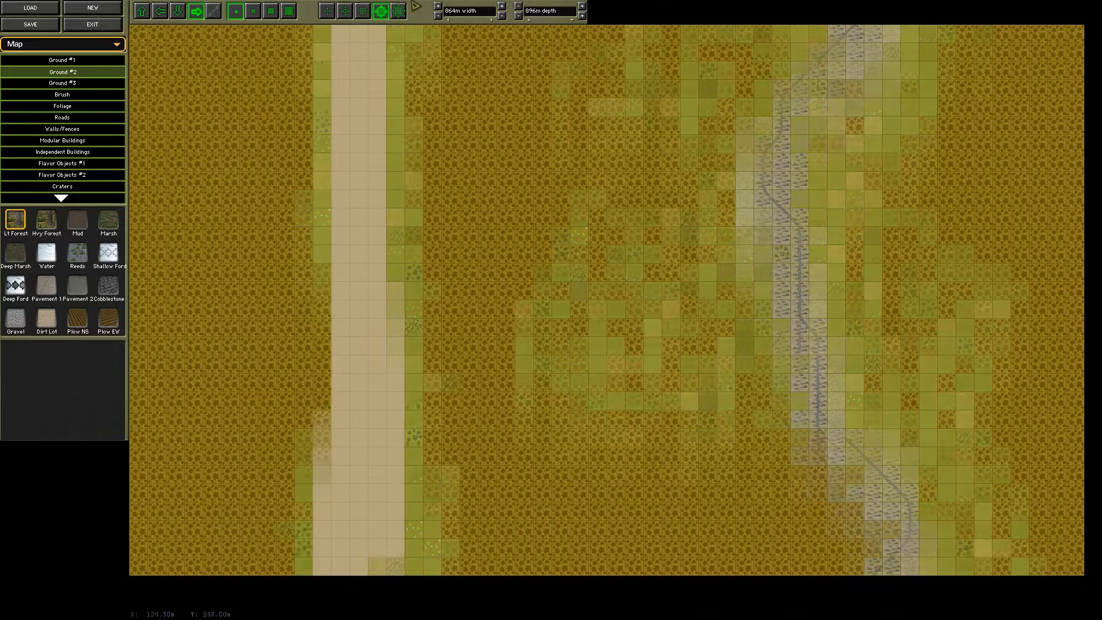
{"action": "left_click", "coordinate": [62, 59]}
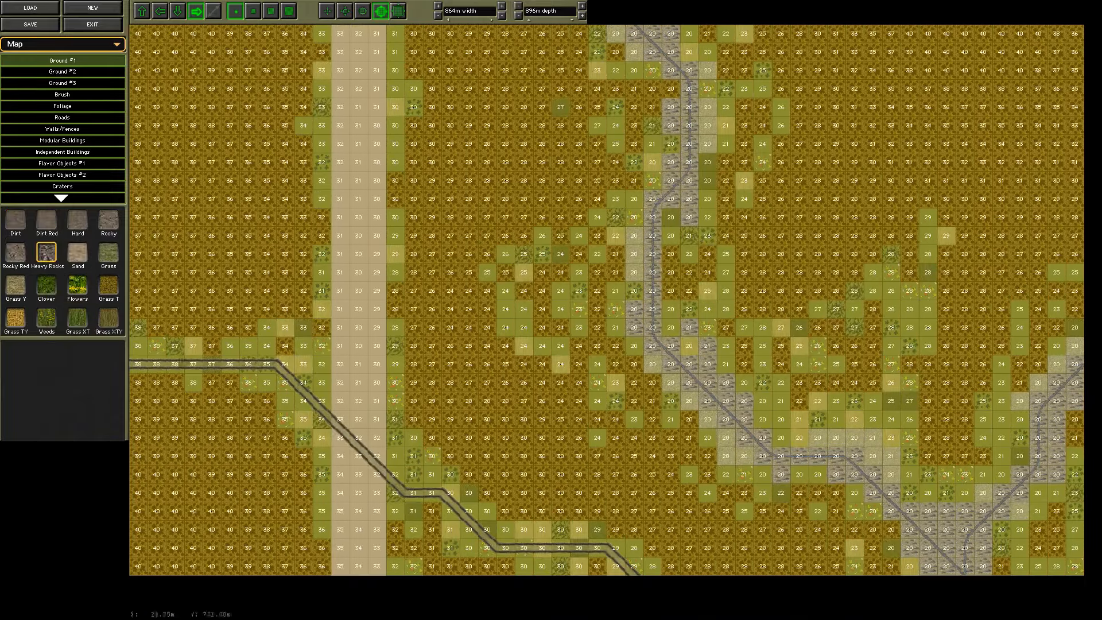
{"action": "left_click", "coordinate": [62, 71]}
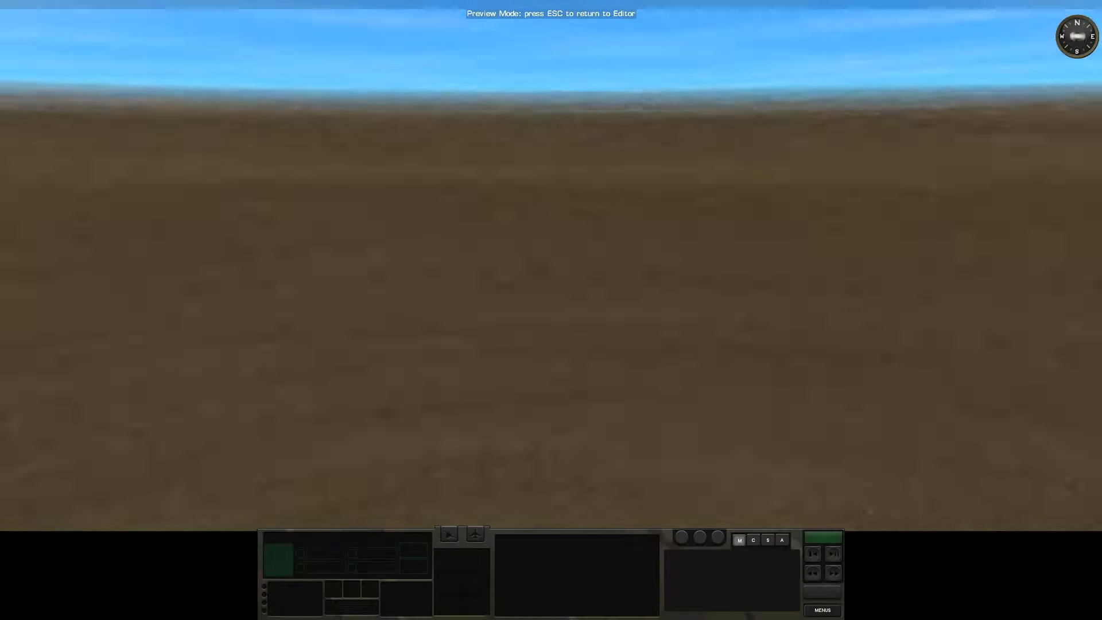
Look around the forested terrain in the 3D preview and return to the map editor.
{"action": "key", "text": "Escape"}
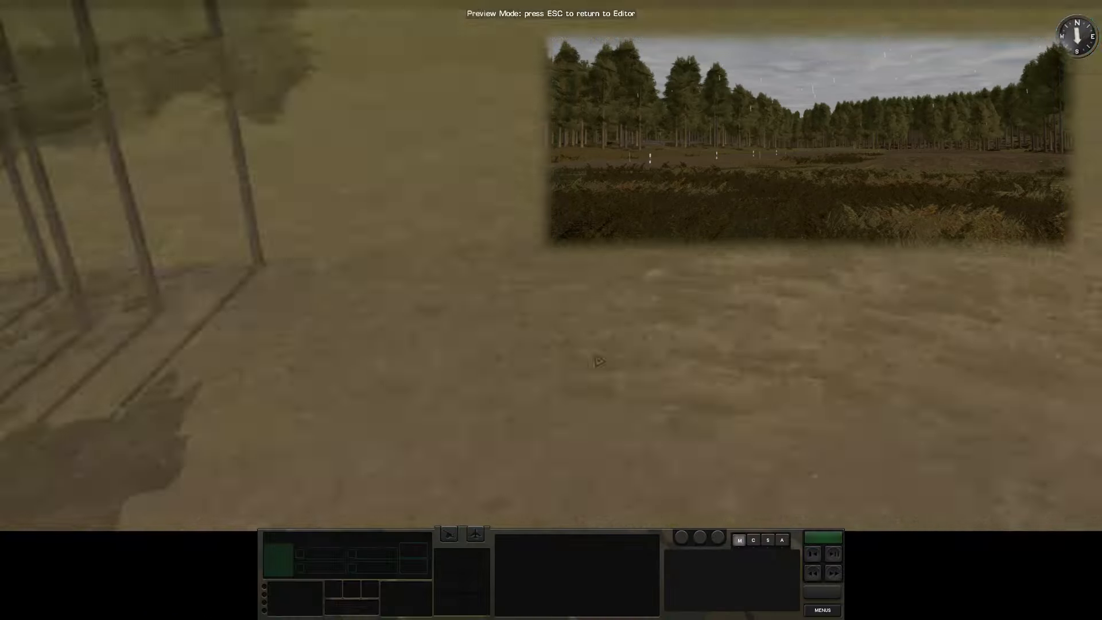
{"action": "key", "text": "Escape"}
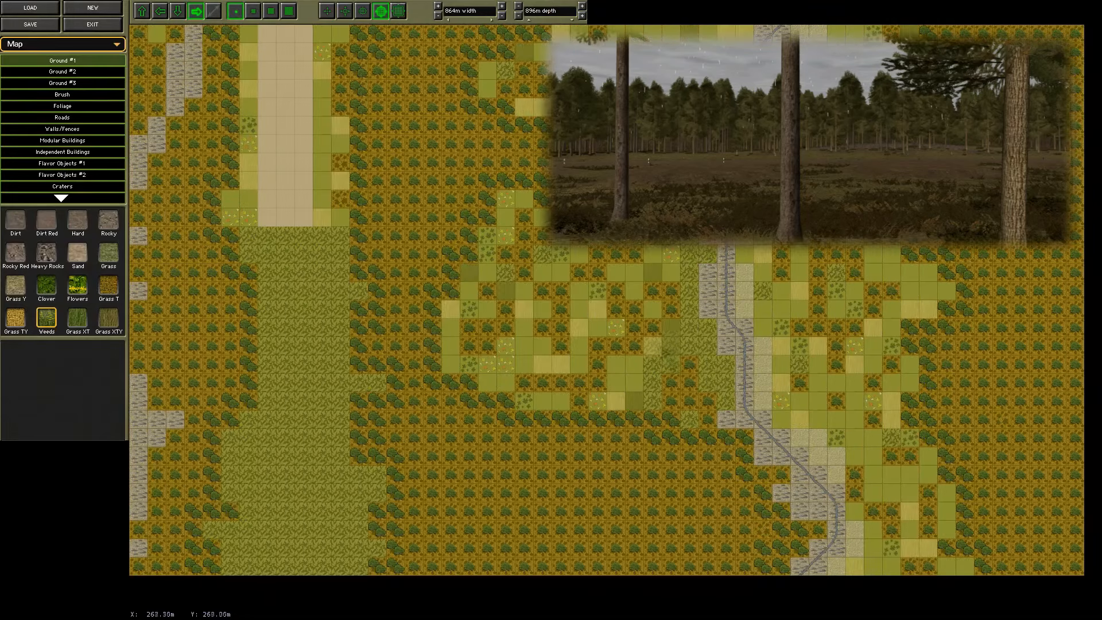
Save the map under its existing forest file name and re-enter the 3D preview.
{"action": "scroll", "scroll_direction": "down", "scroll_amount": 3}
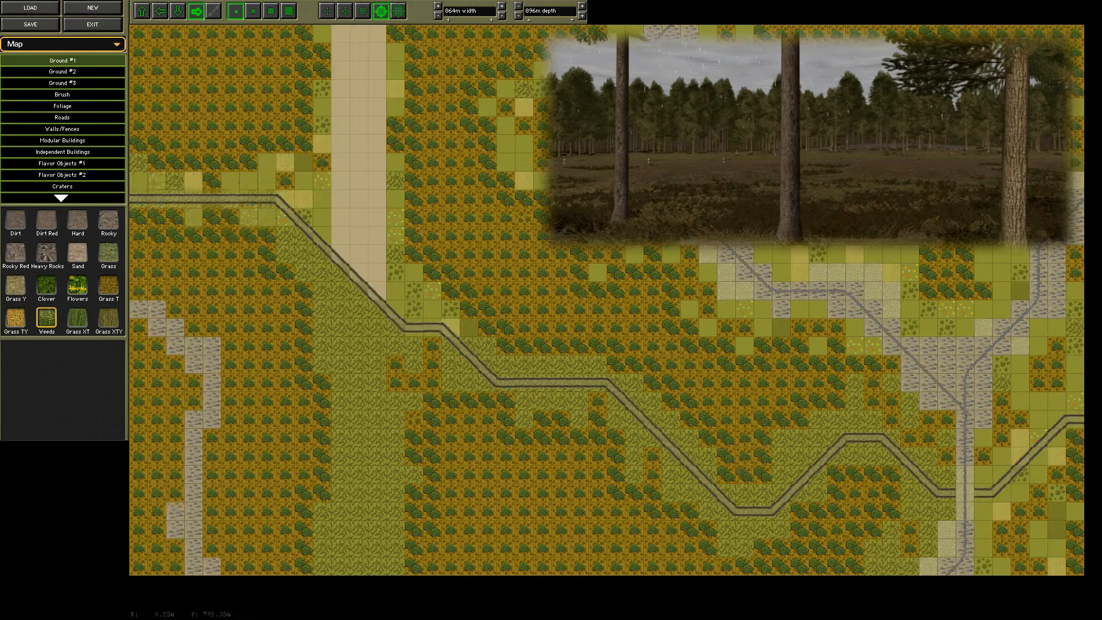
{"action": "left_click", "coordinate": [31, 24]}
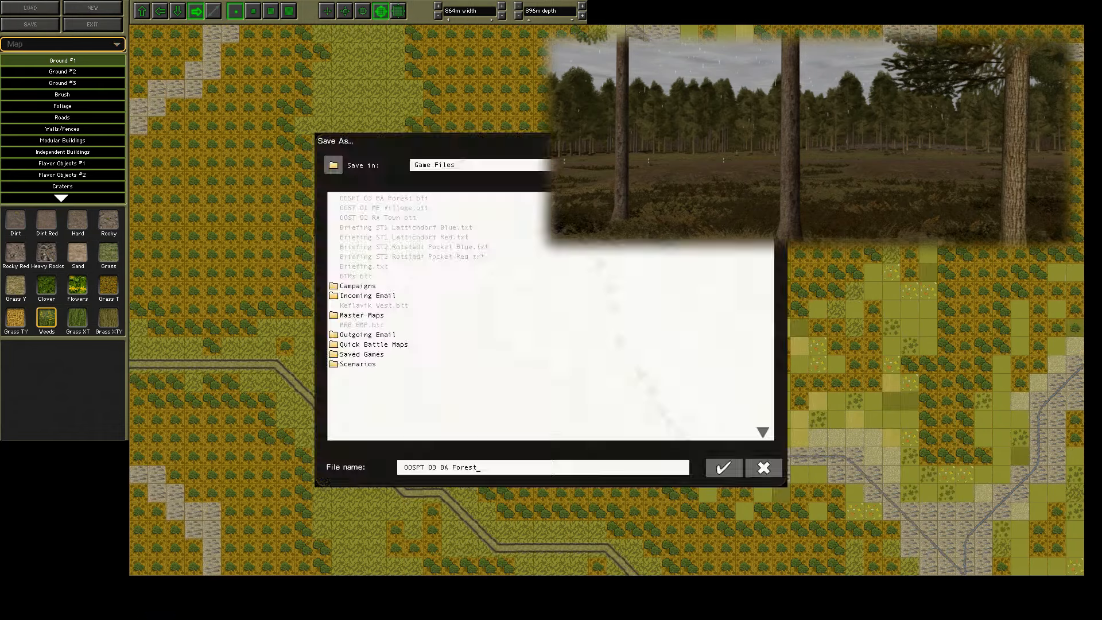
{"action": "left_click", "coordinate": [723, 469]}
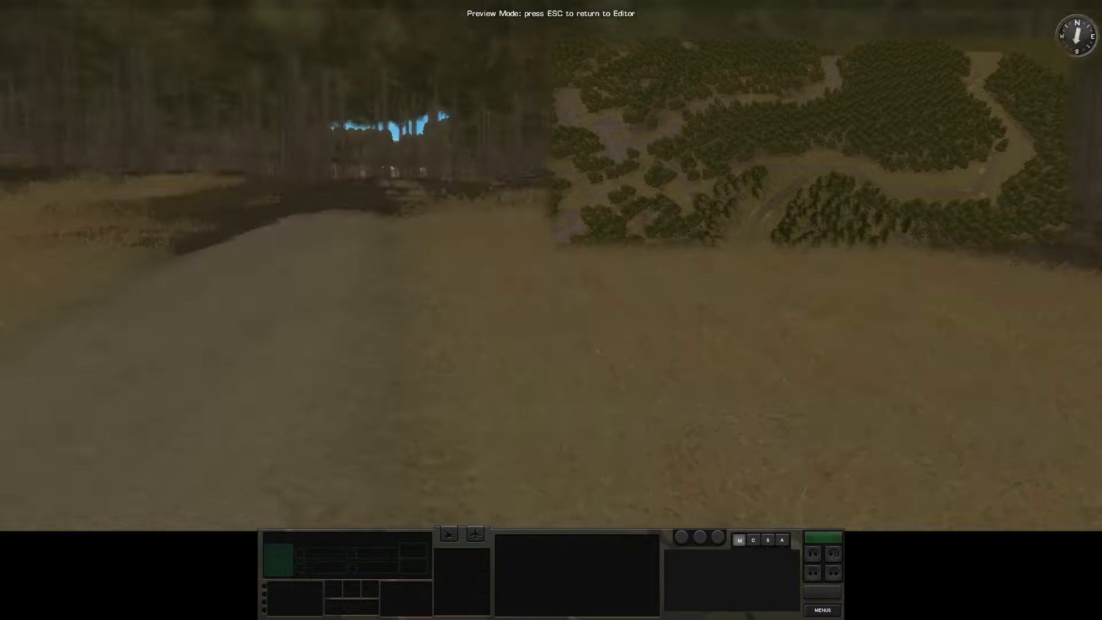
{"action": "key", "text": "Escape"}
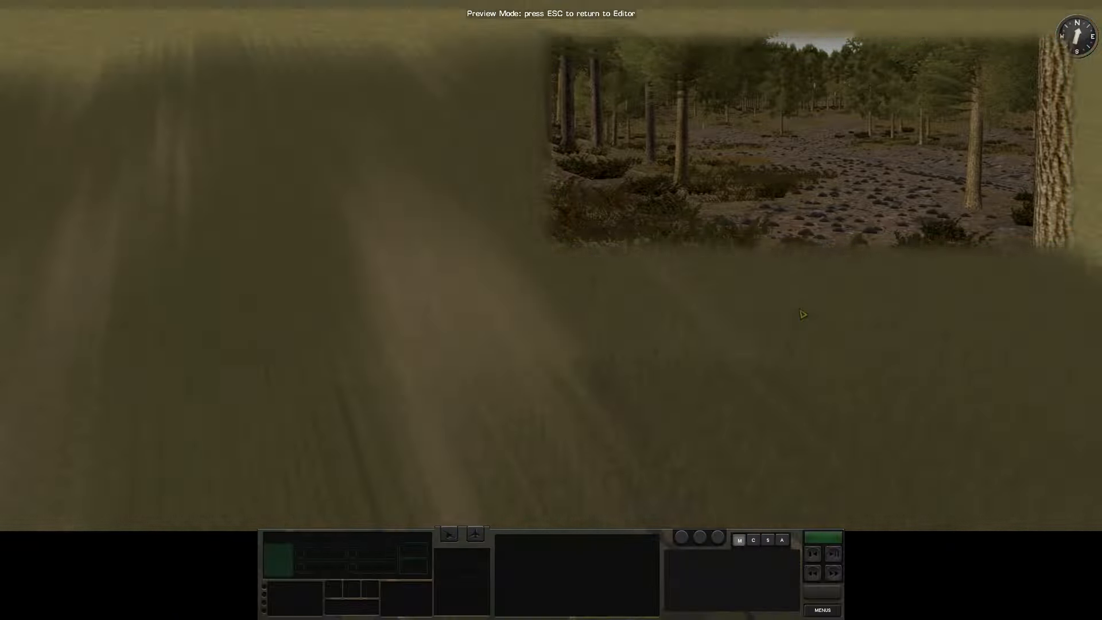
Inspect the rocky clearings in the preview, then return to the editor's Foliage category.
{"action": "key", "text": "Escape"}
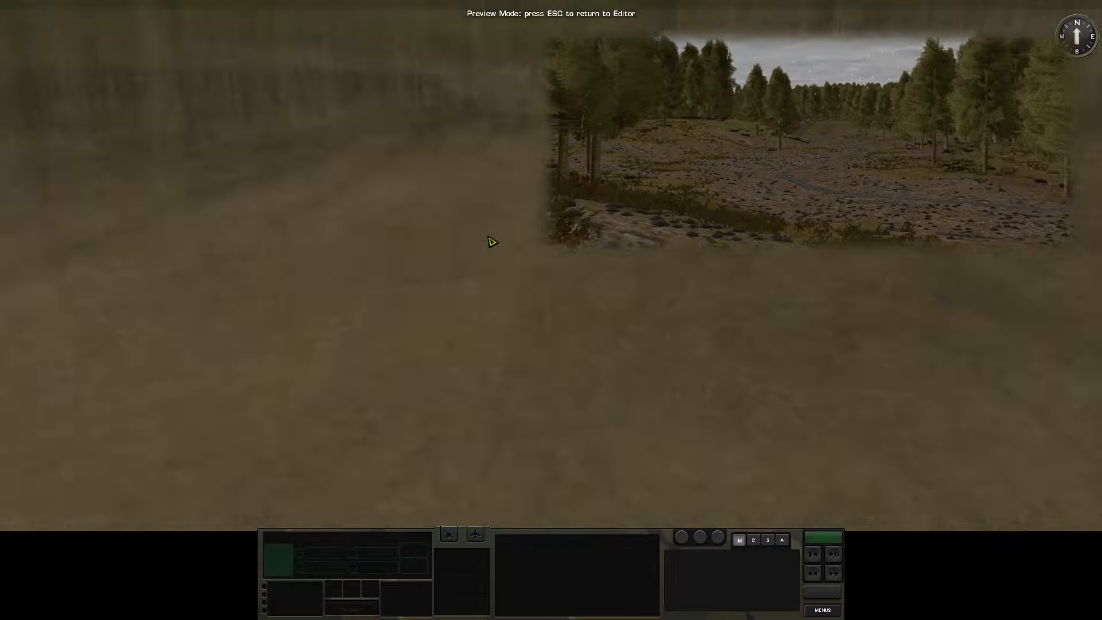
{"action": "key", "text": "Escape"}
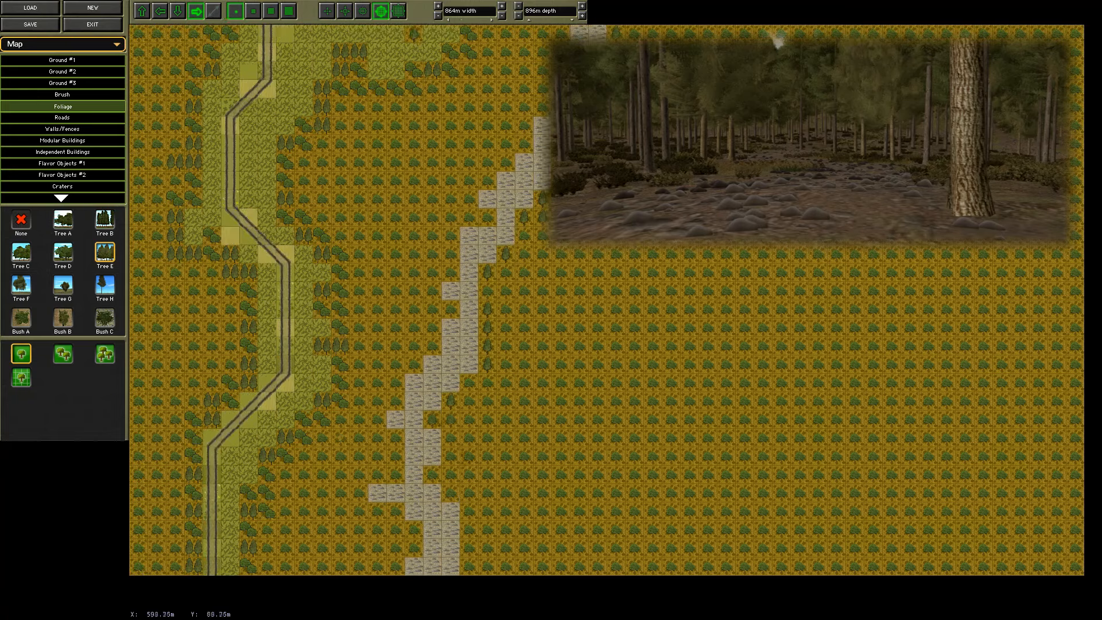
{"action": "left_click", "coordinate": [30, 24]}
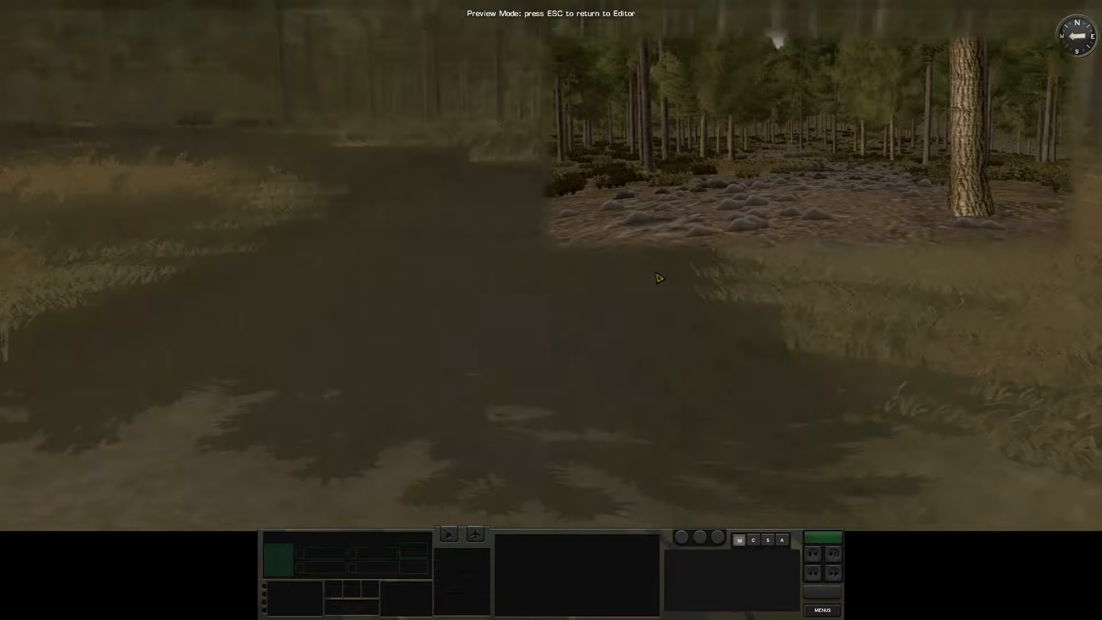
Exit the Blue deployment preview and return to the Units Purchase (Blue) list.
{"action": "key", "text": "Escape"}
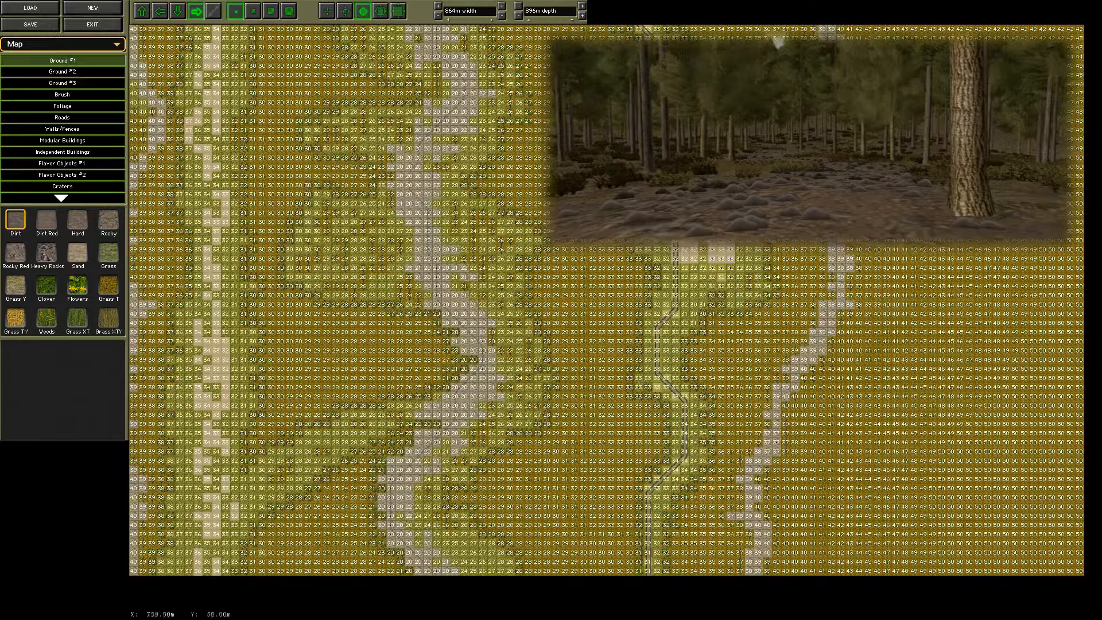
{"action": "left_click", "coordinate": [46, 285]}
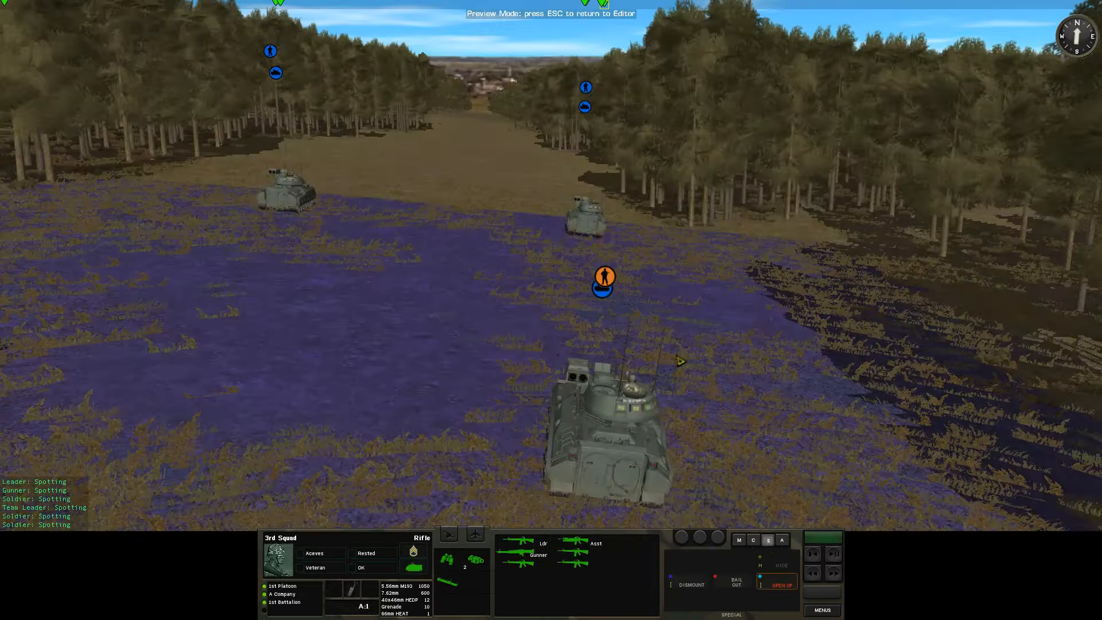
{"action": "key", "text": "Escape"}
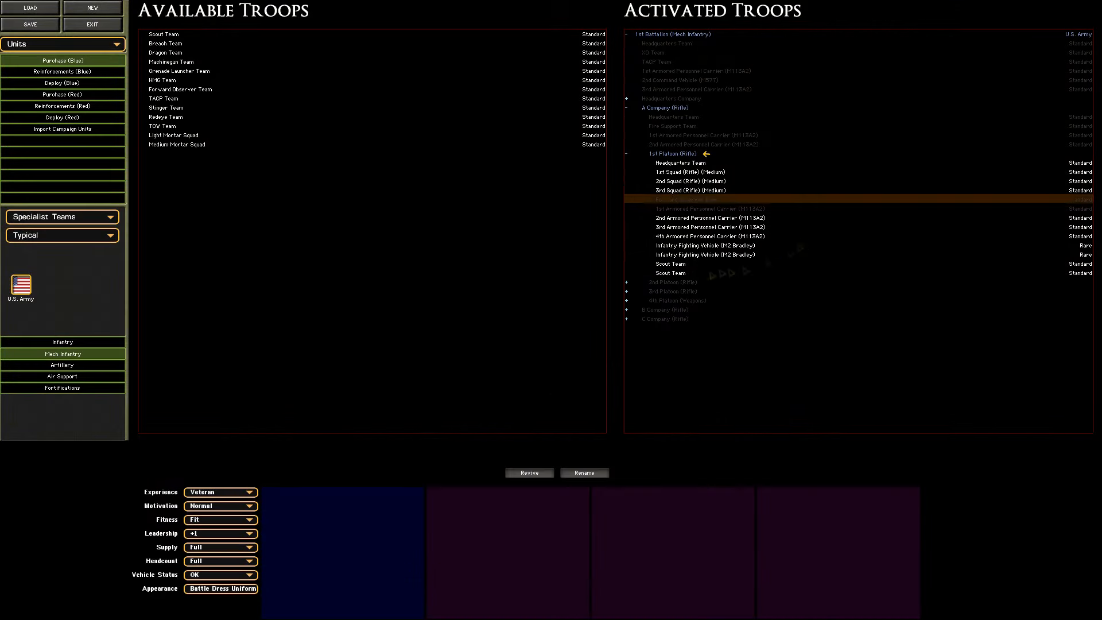
Preview the Blue deployment in 3D and return to the editor.
{"action": "left_click", "coordinate": [169, 62]}
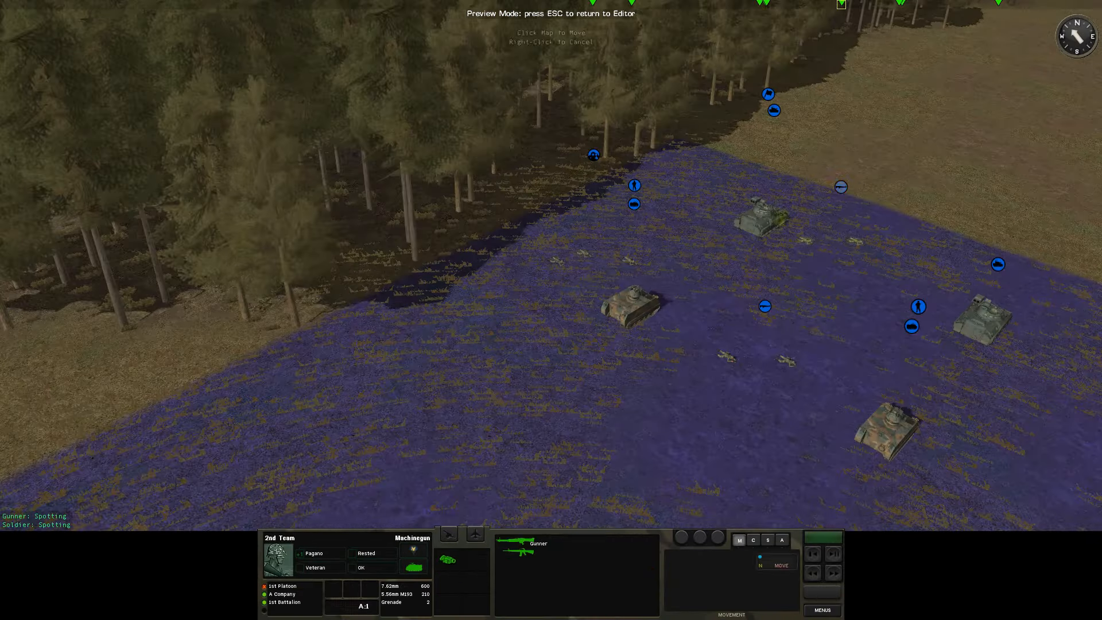
{"action": "key", "text": "Escape"}
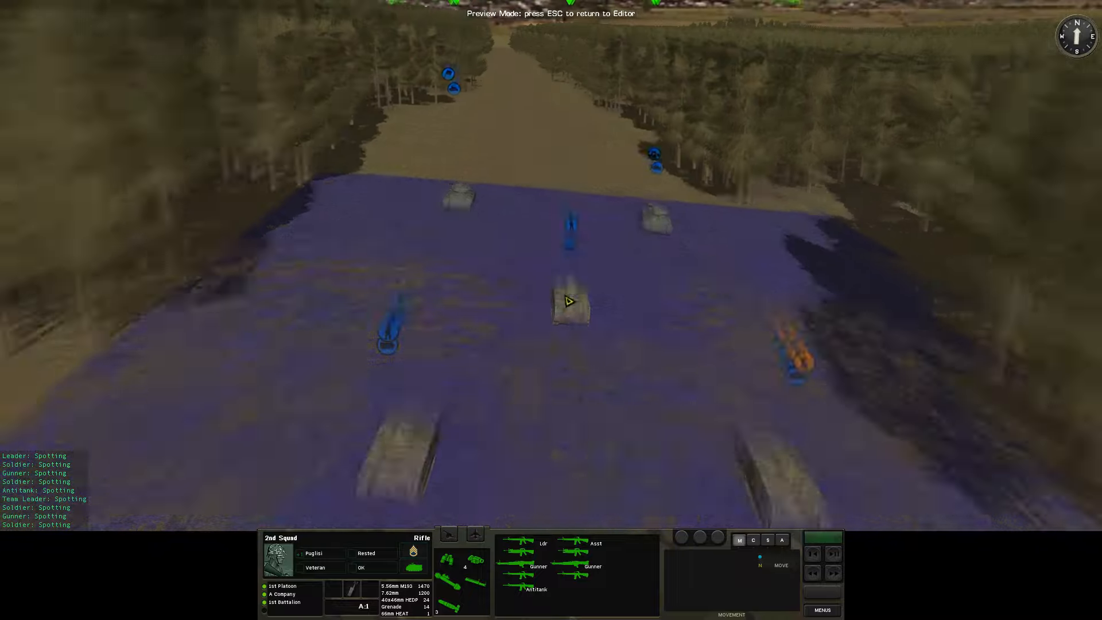
{"action": "key", "text": "Escape"}
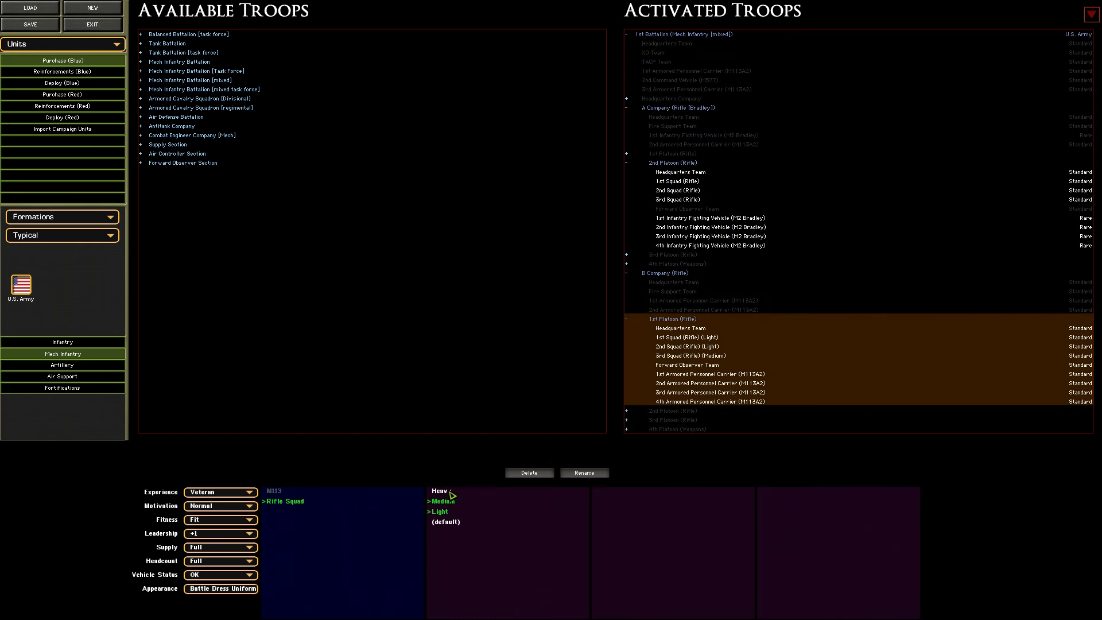
Activate a Motor Rifle Battalion (BTR) for Red equipped with BTR-70 carriers.
{"action": "left_click", "coordinate": [709, 218]}
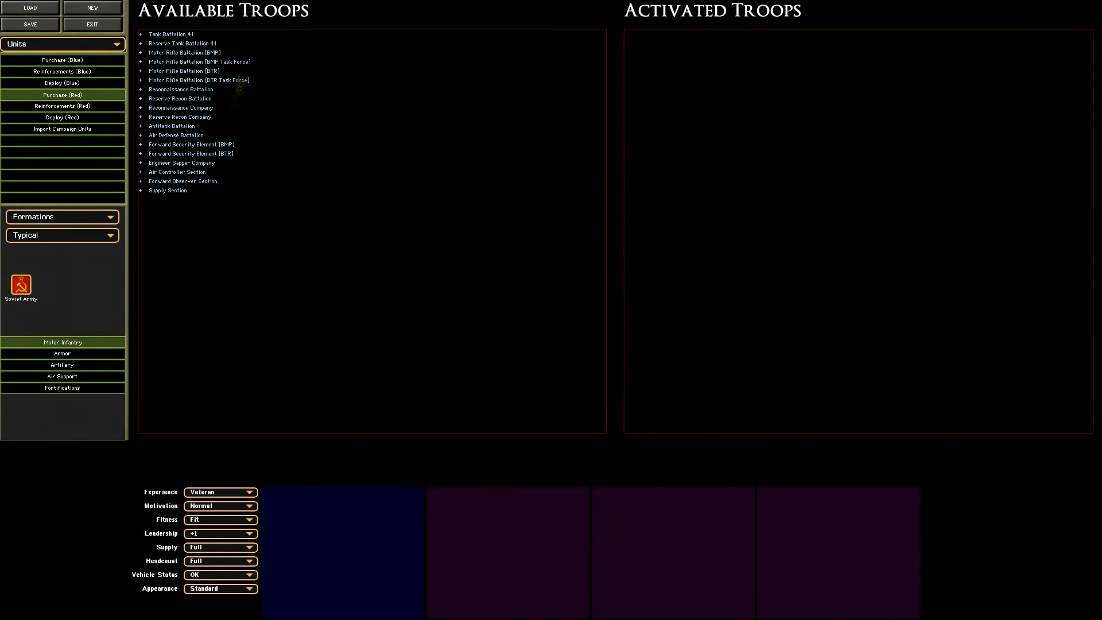
{"action": "double_click", "coordinate": [192, 144]}
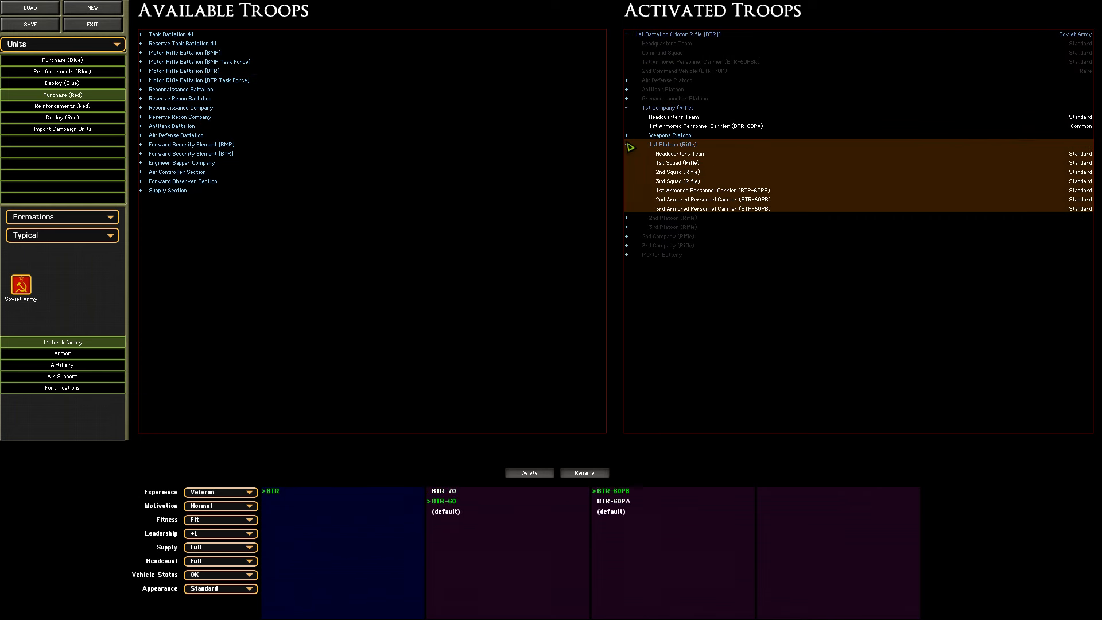
{"action": "left_click", "coordinate": [527, 472]}
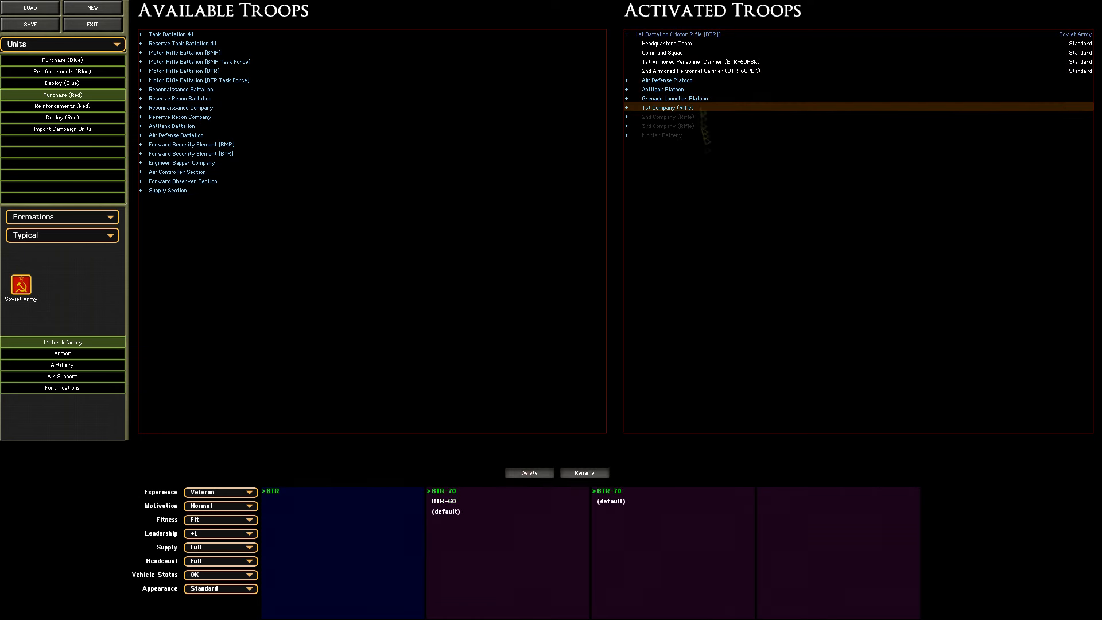
Delete 2nd Platoon and other unwanted platoons from the activated battalion.
{"action": "left_click", "coordinate": [625, 108]}
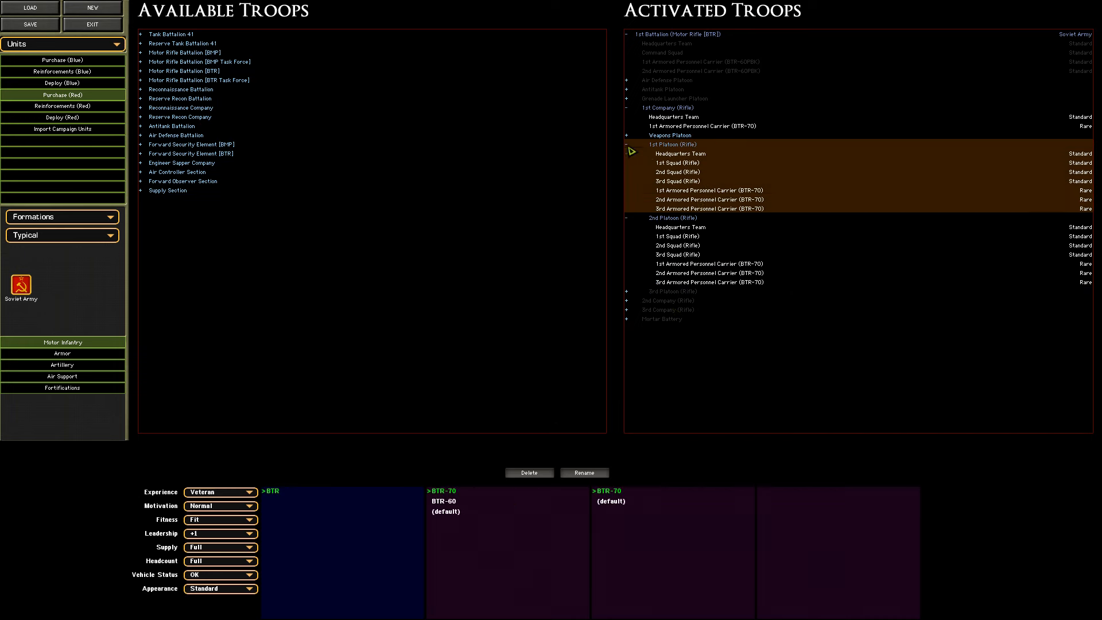
{"action": "left_click", "coordinate": [675, 171]}
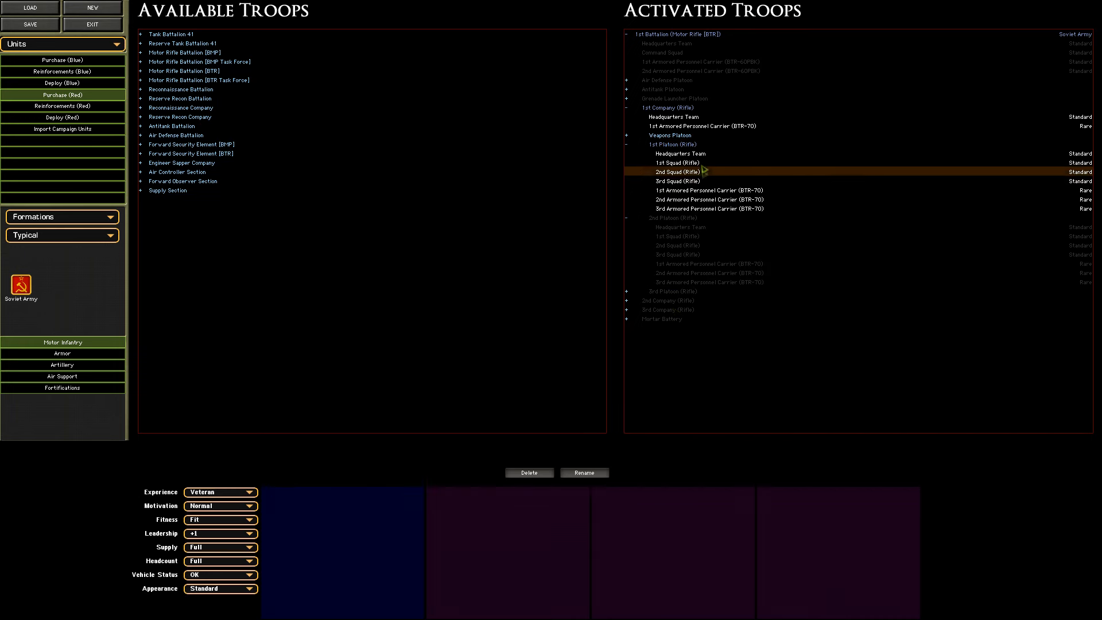
{"action": "left_click", "coordinate": [624, 135]}
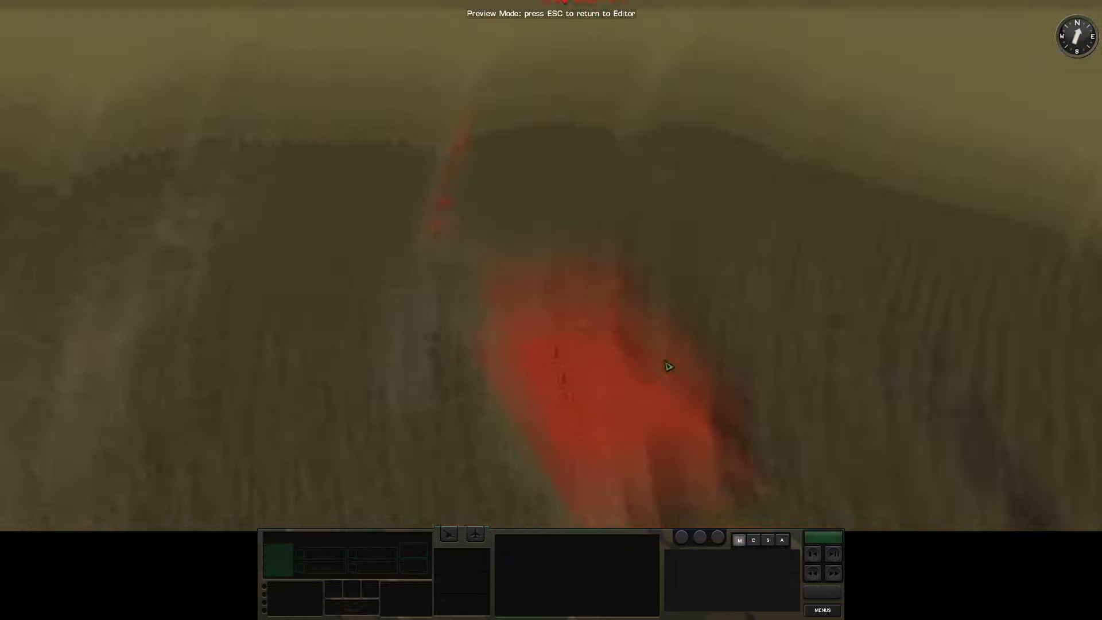
Leave the 3D preview back to the forested 2D map around the airstrip.
{"action": "key", "text": "Escape"}
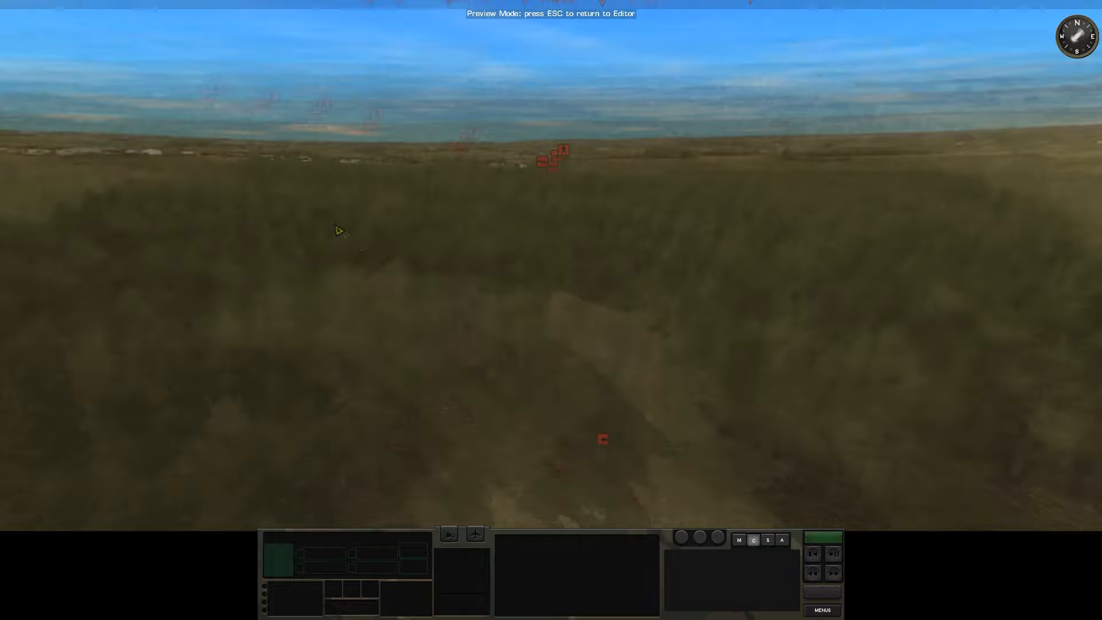
{"action": "key", "text": "Escape"}
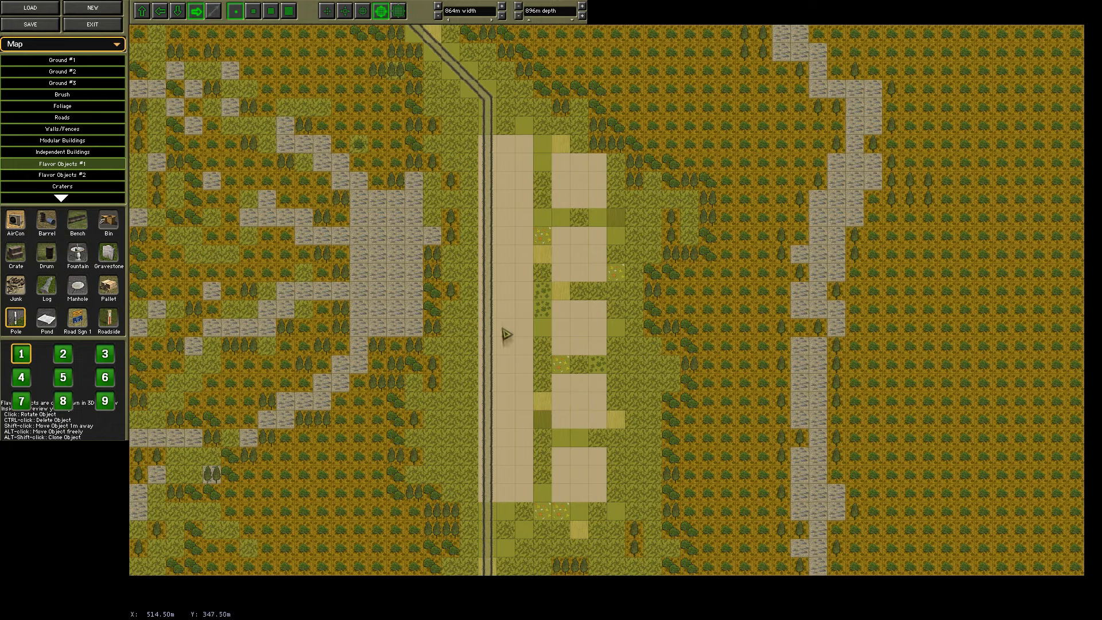
Return to Blue unit purchasing and begin saving the scenario over the existing file.
{"action": "left_click", "coordinate": [56, 43]}
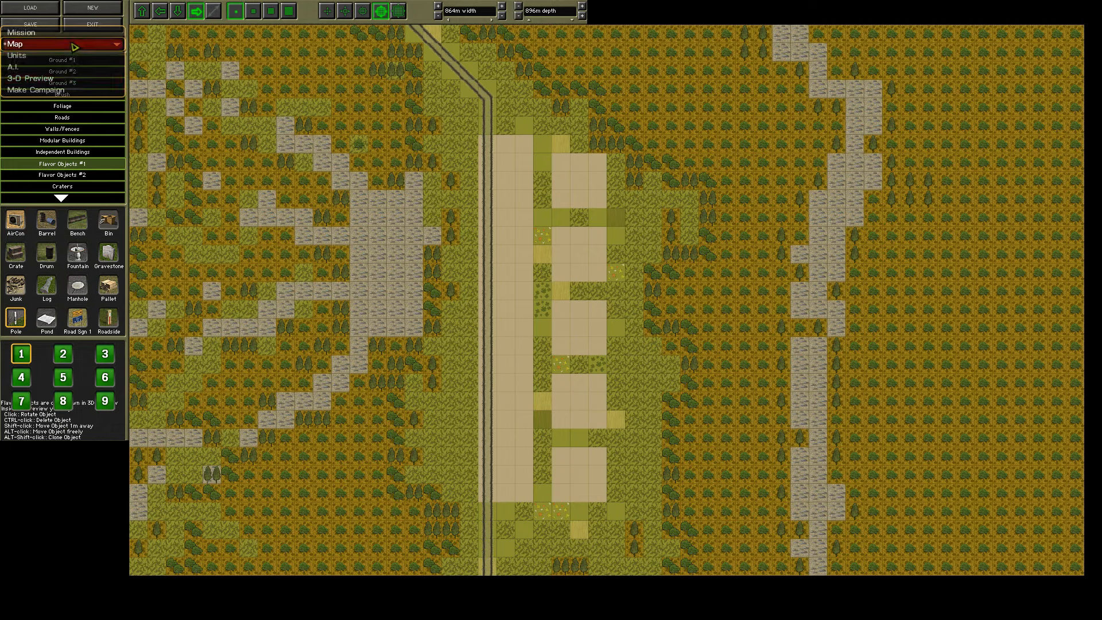
{"action": "left_click", "coordinate": [26, 77]}
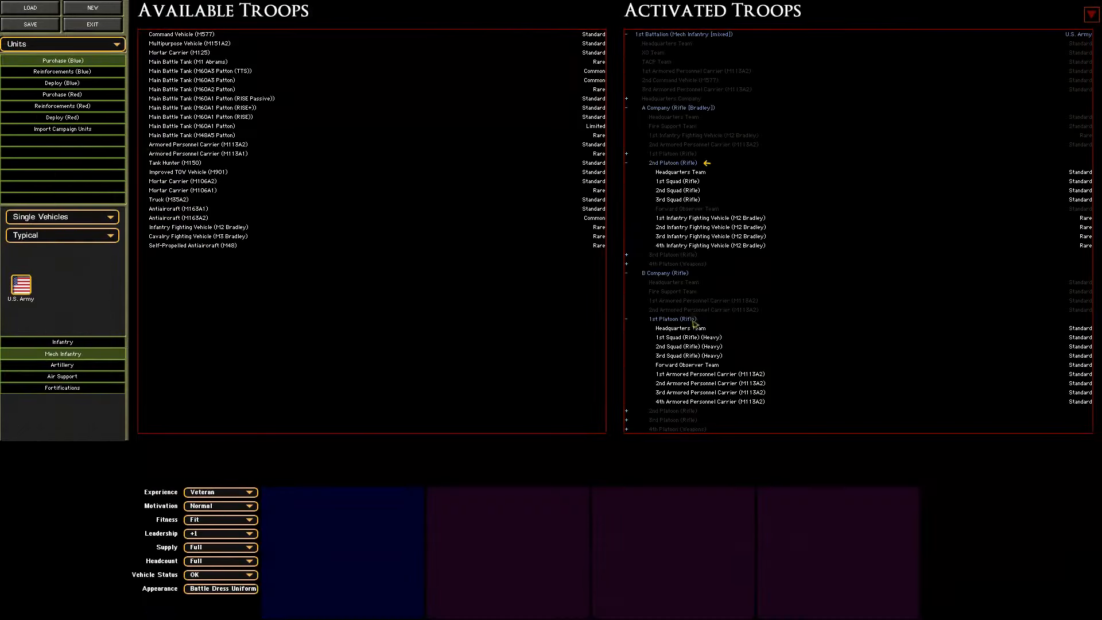
{"action": "left_click", "coordinate": [699, 135]}
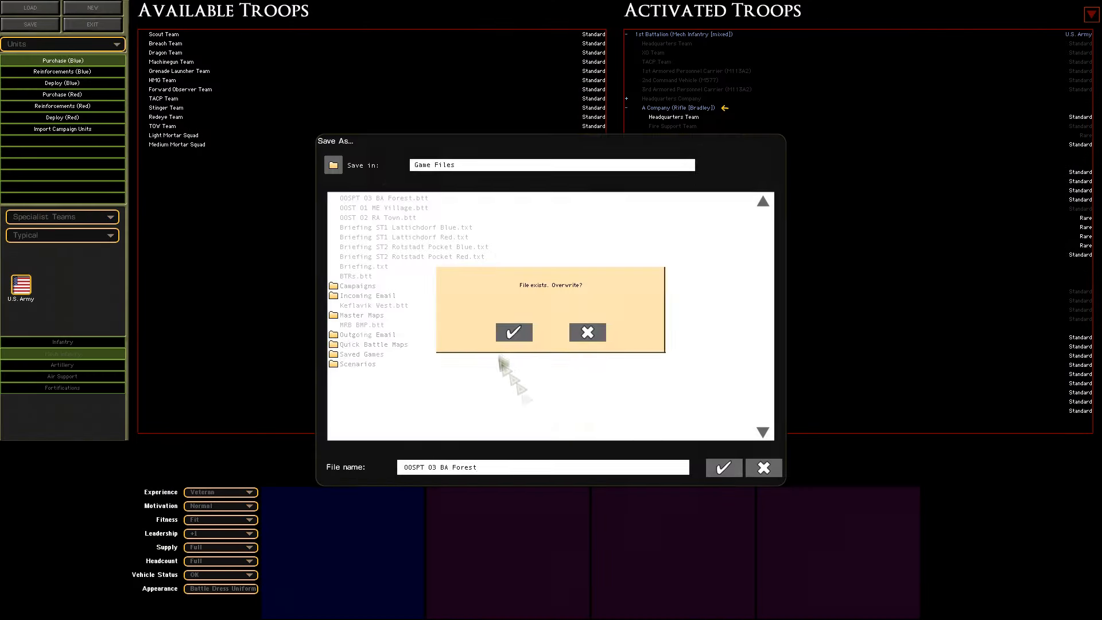
Confirm overwriting the existing scenario file and return to the editor.
{"action": "left_click", "coordinate": [513, 331]}
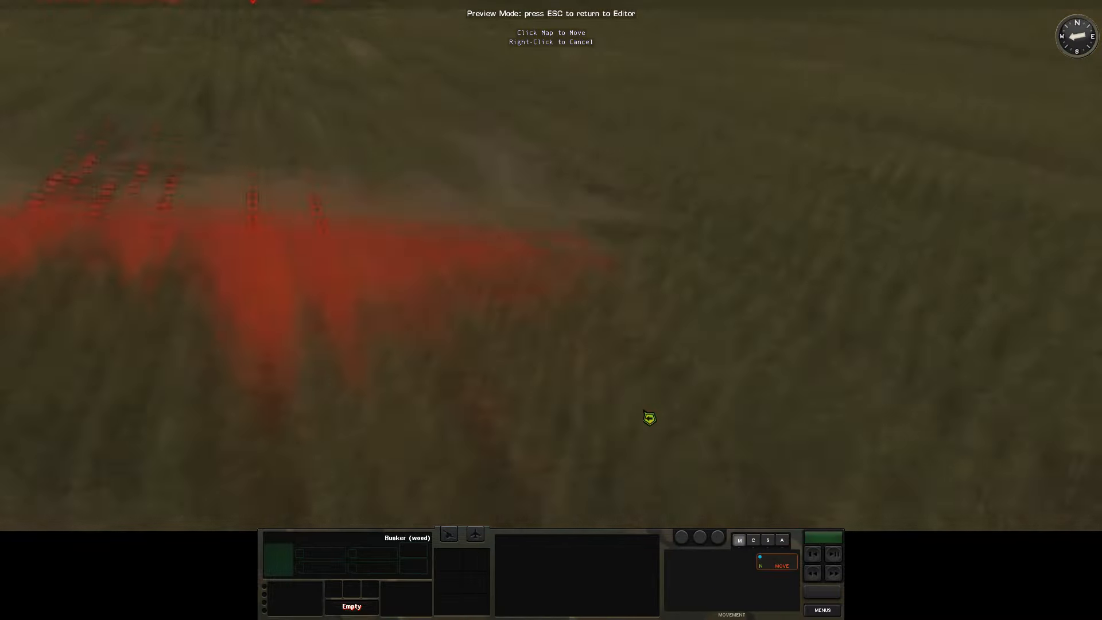
{"action": "key", "text": "Escape"}
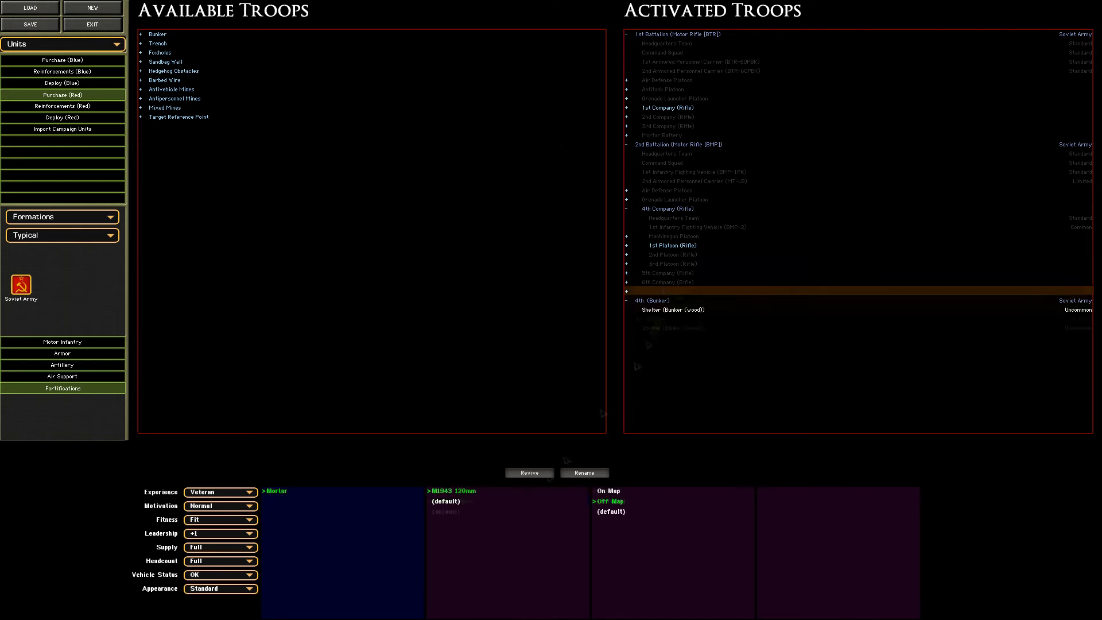
Switch to map terrain editing and review the clearing's ground tiles and foliage.
{"action": "left_click", "coordinate": [665, 246]}
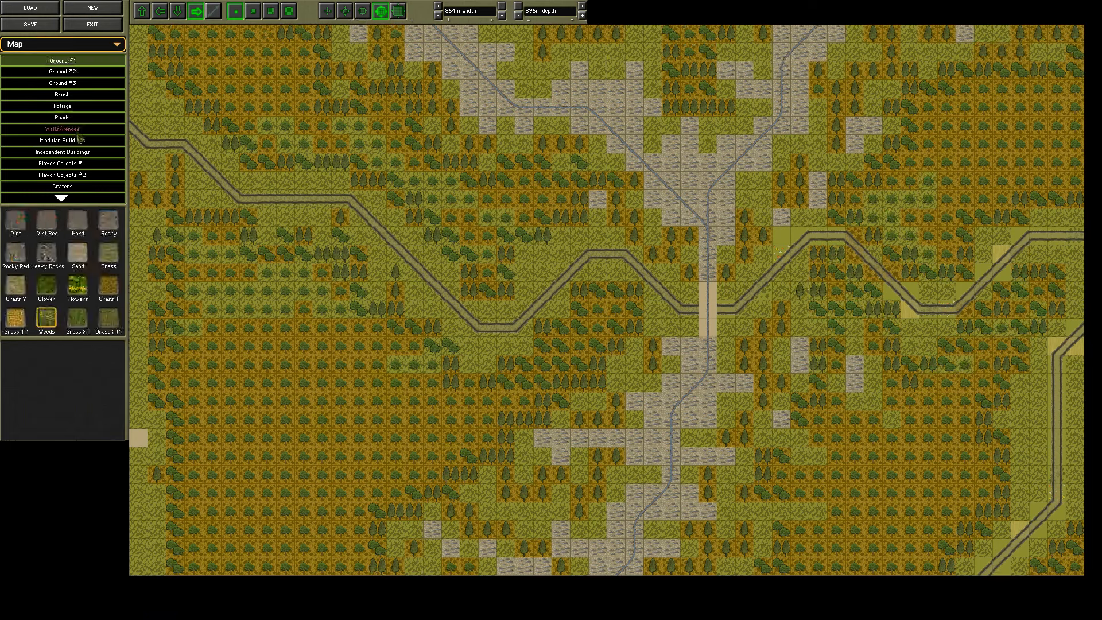
{"action": "left_click", "coordinate": [62, 106]}
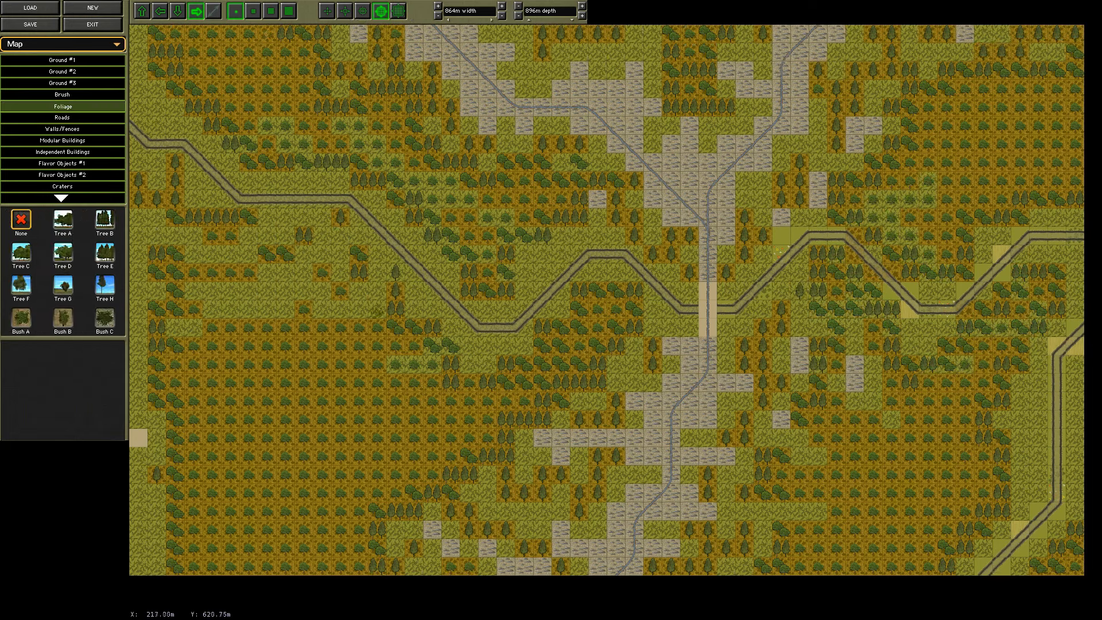
{"action": "left_click", "coordinate": [62, 60]}
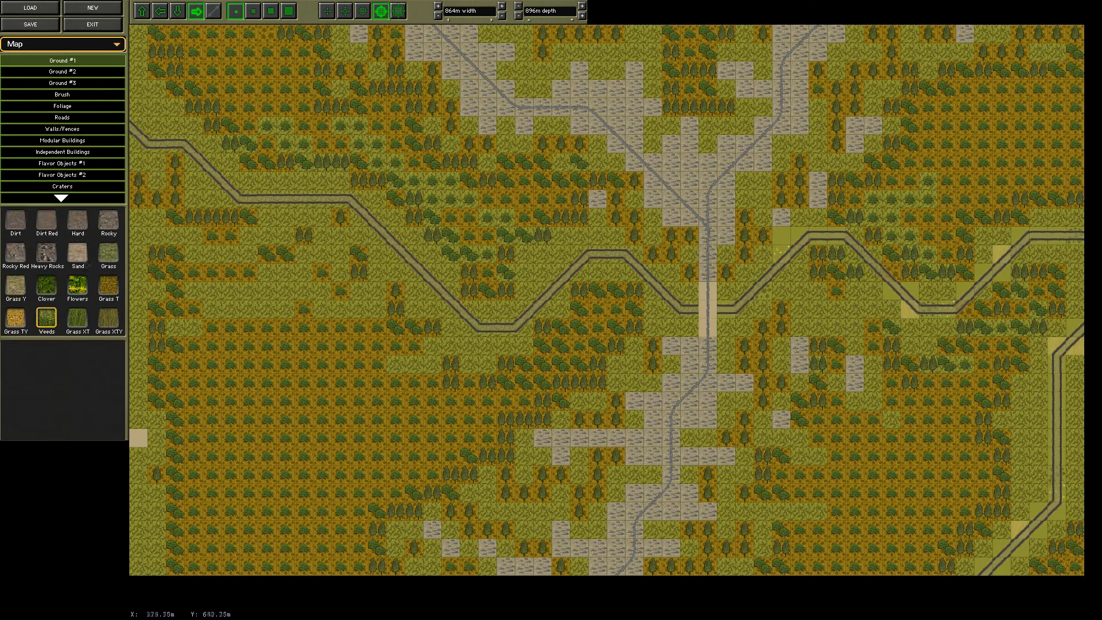
{"action": "left_click", "coordinate": [61, 106]}
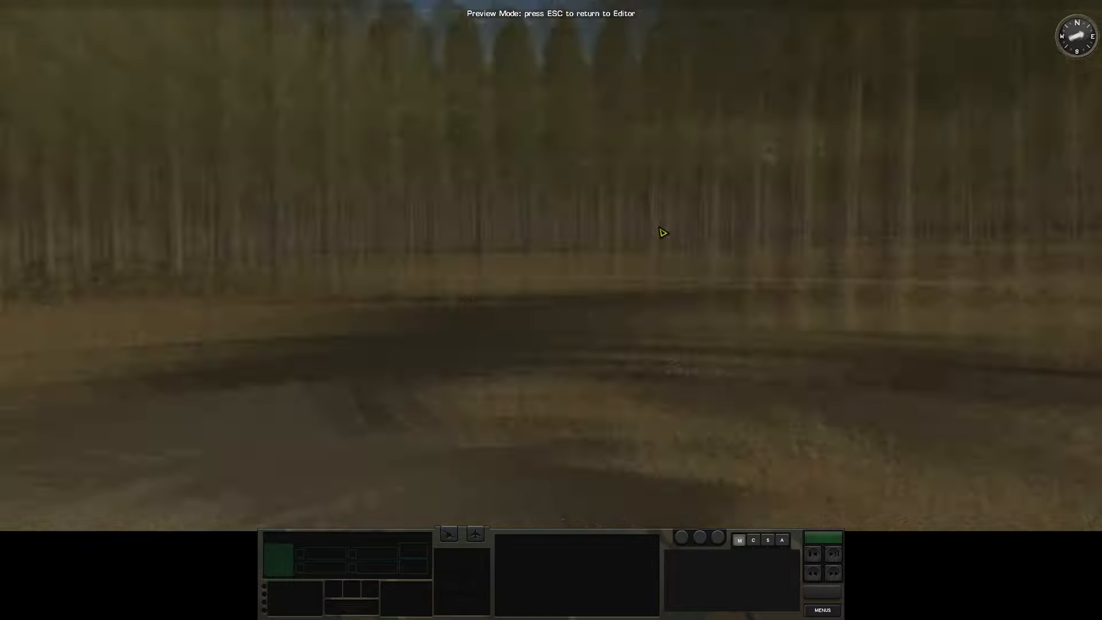
Leave the 3D preview and show per-tile elevation numbers on the map.
{"action": "key", "text": "Escape"}
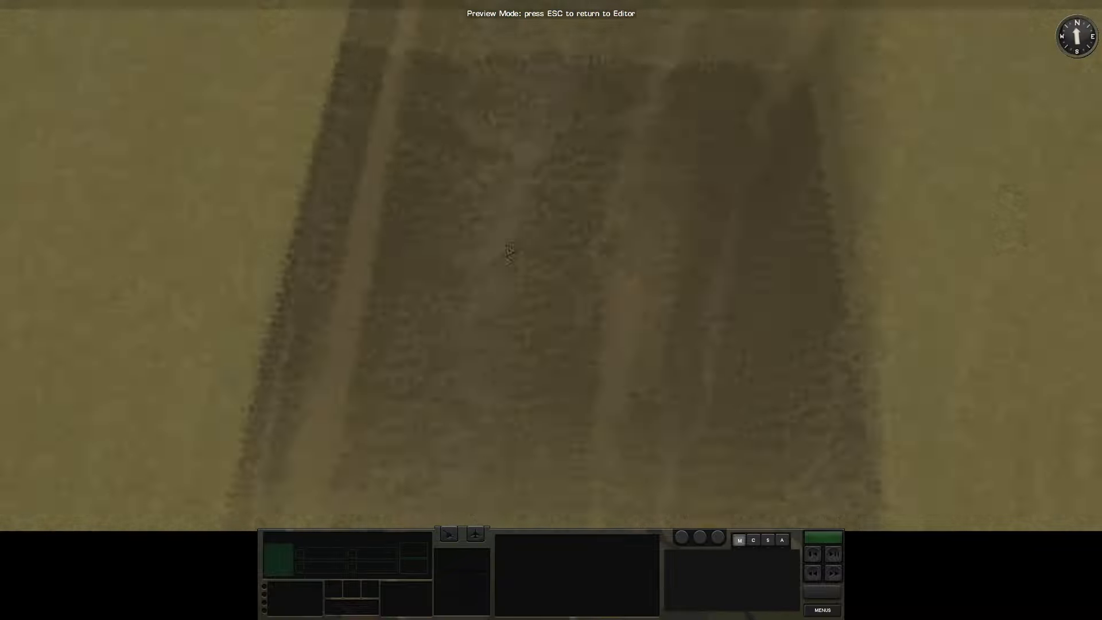
{"action": "key", "text": "Escape"}
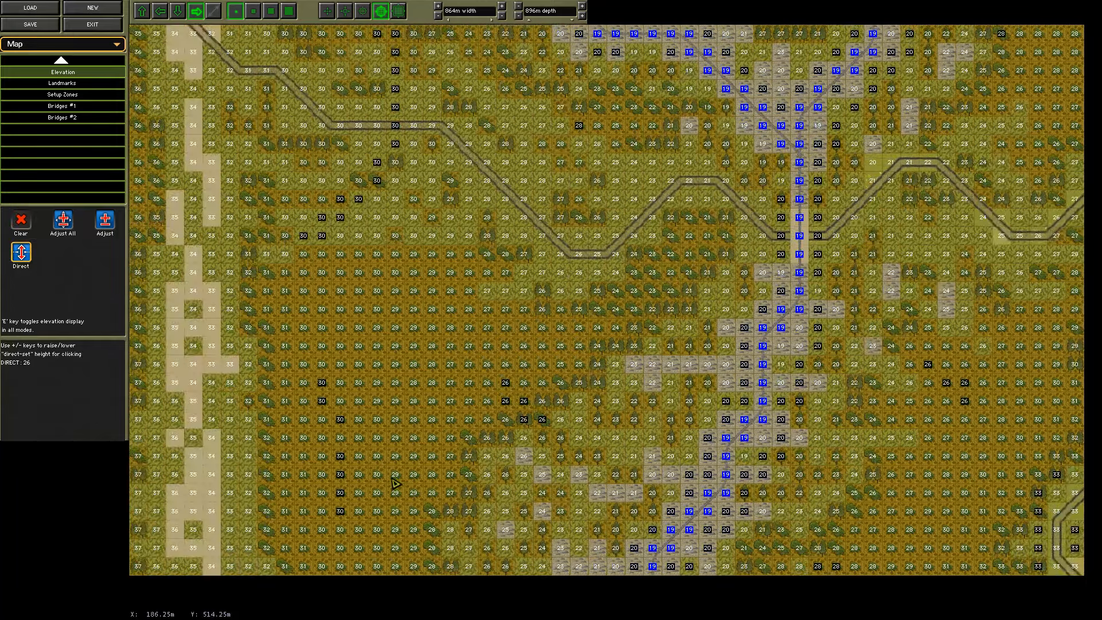
Walk the forest in 3D preview, selecting a Bradley and checking the Blue setup zone.
{"action": "left_click", "coordinate": [62, 105]}
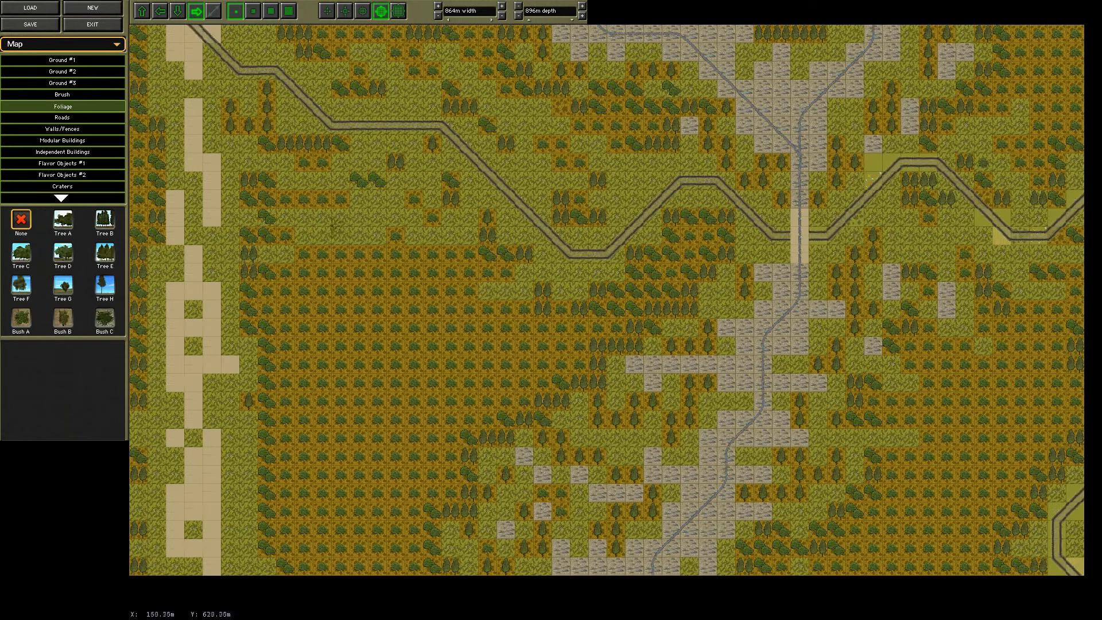
{"action": "left_click", "coordinate": [62, 59]}
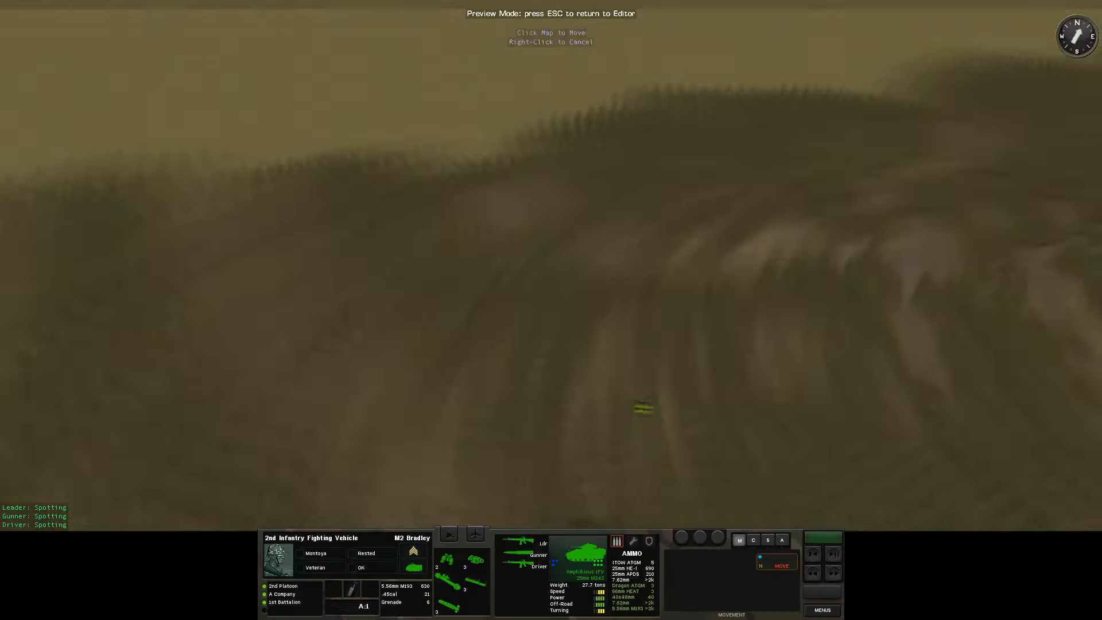
{"action": "left_click", "coordinate": [753, 539]}
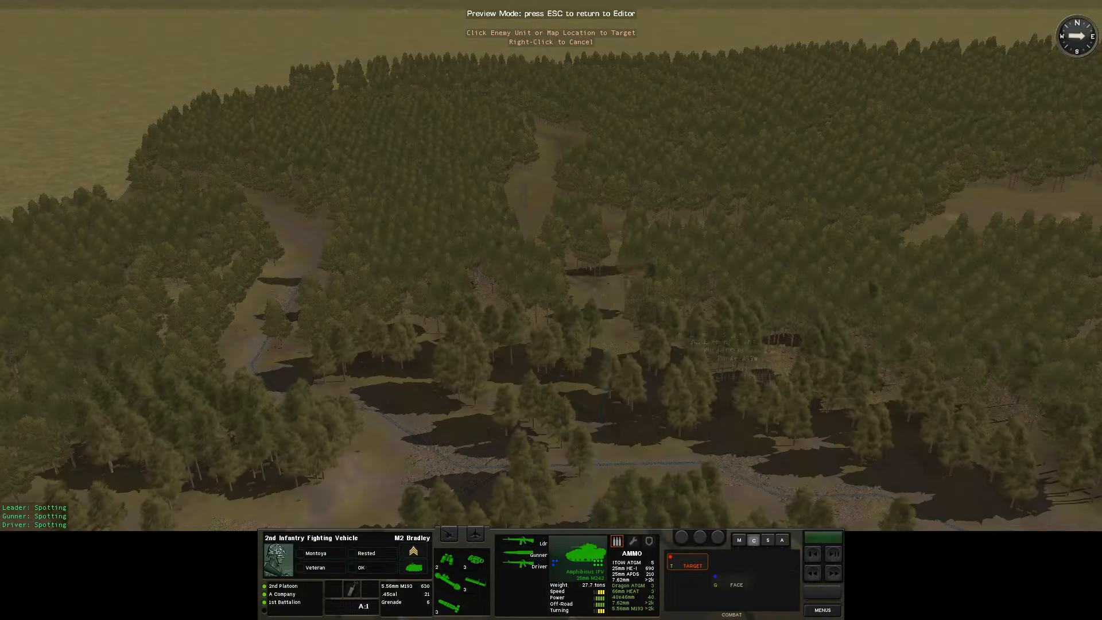
{"action": "left_click", "coordinate": [605, 414]}
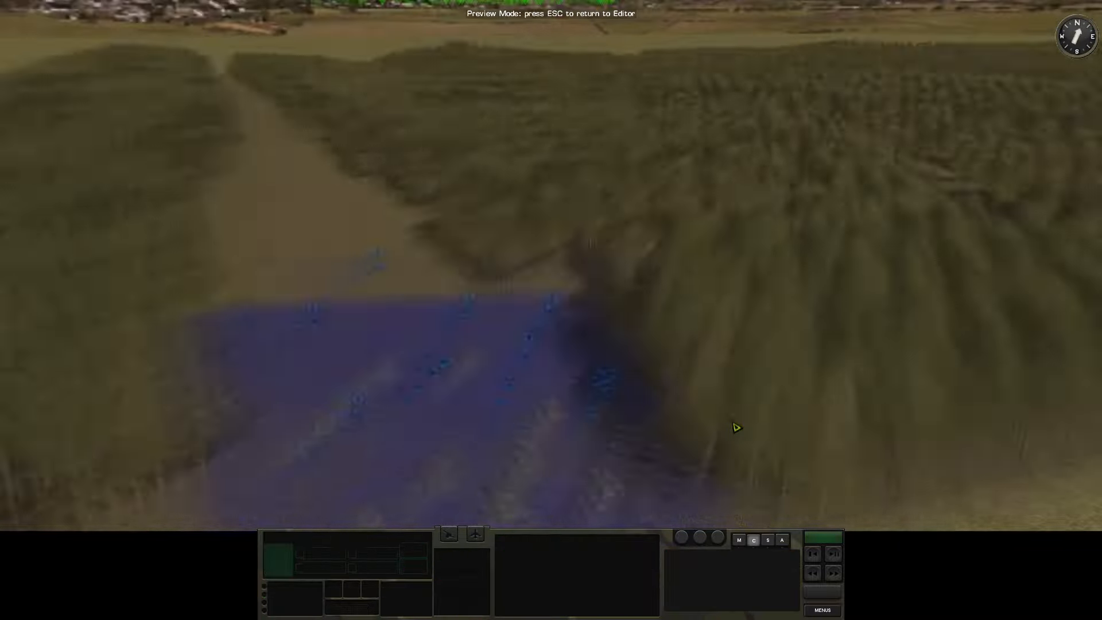
{"action": "key", "text": "Escape"}
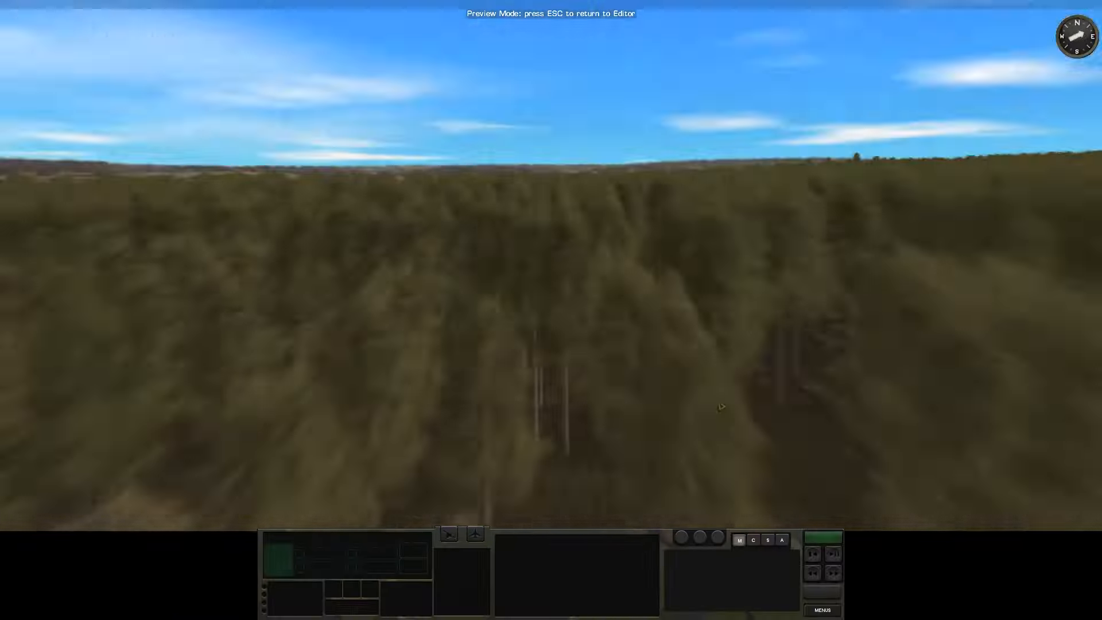
{"action": "key", "text": "Escape"}
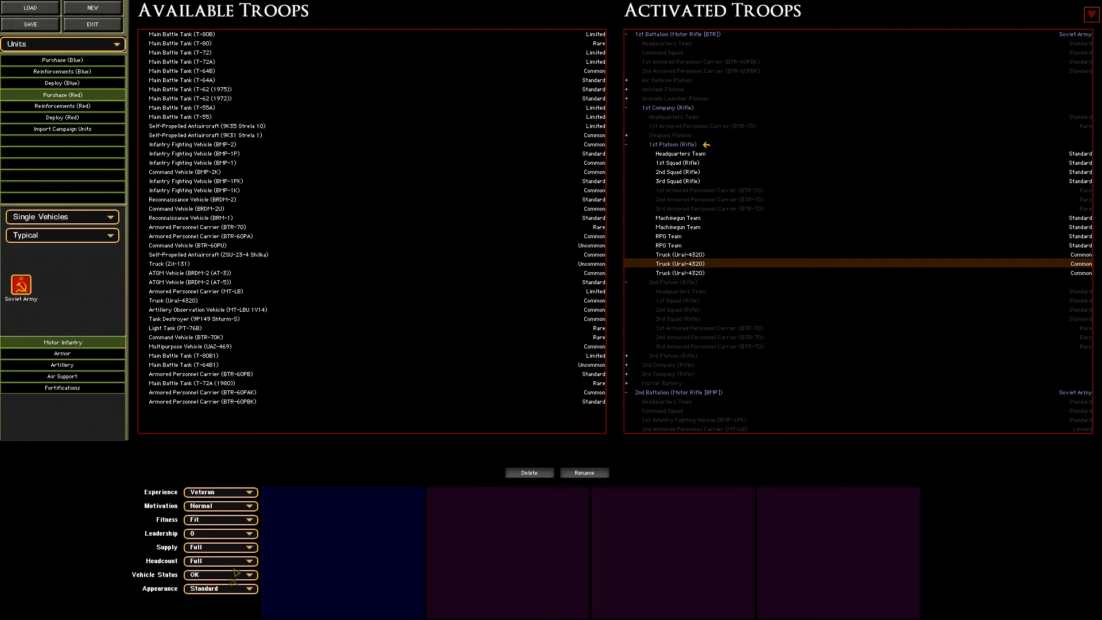
Remove the BTR-70 carrier and trucks from the Soviet 1st Platoon.
{"action": "left_click", "coordinate": [221, 574]}
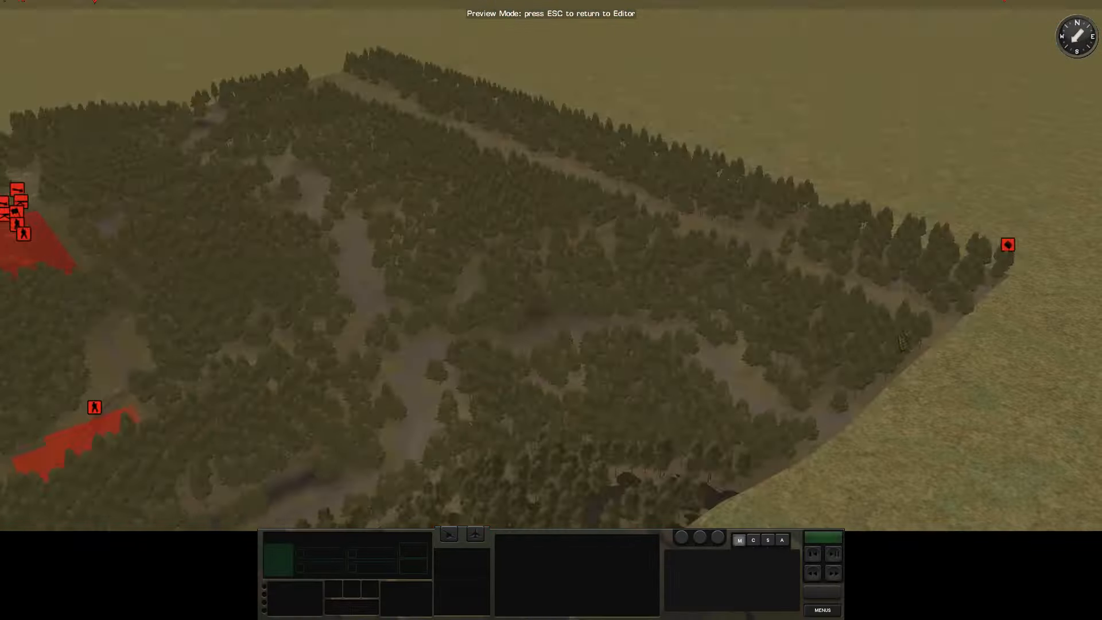
{"action": "key", "text": "Escape"}
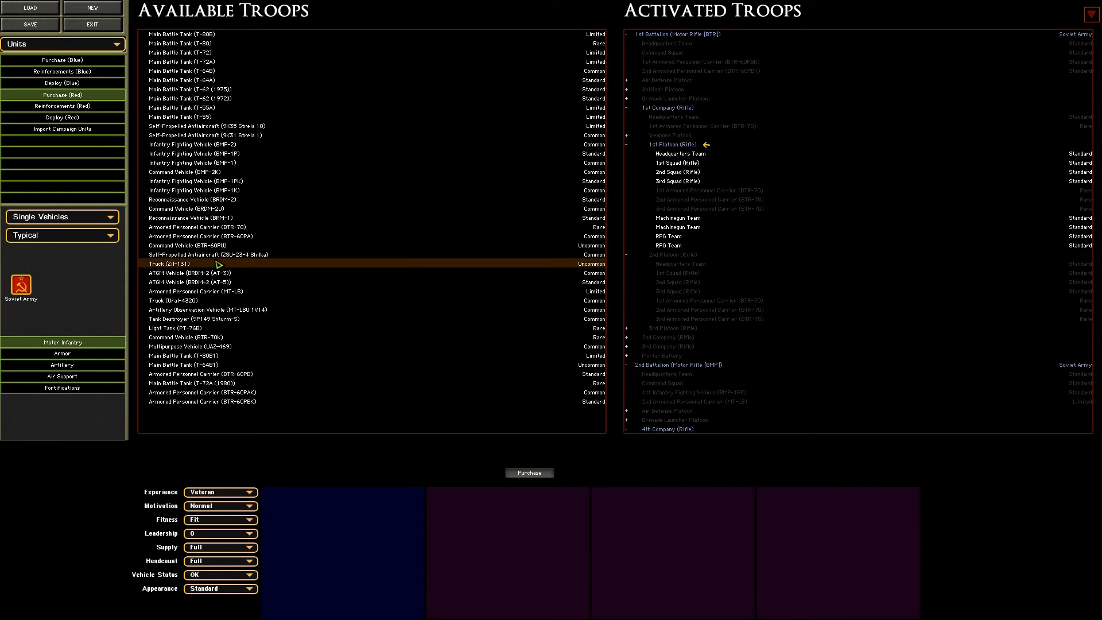
{"action": "left_click", "coordinate": [713, 189]}
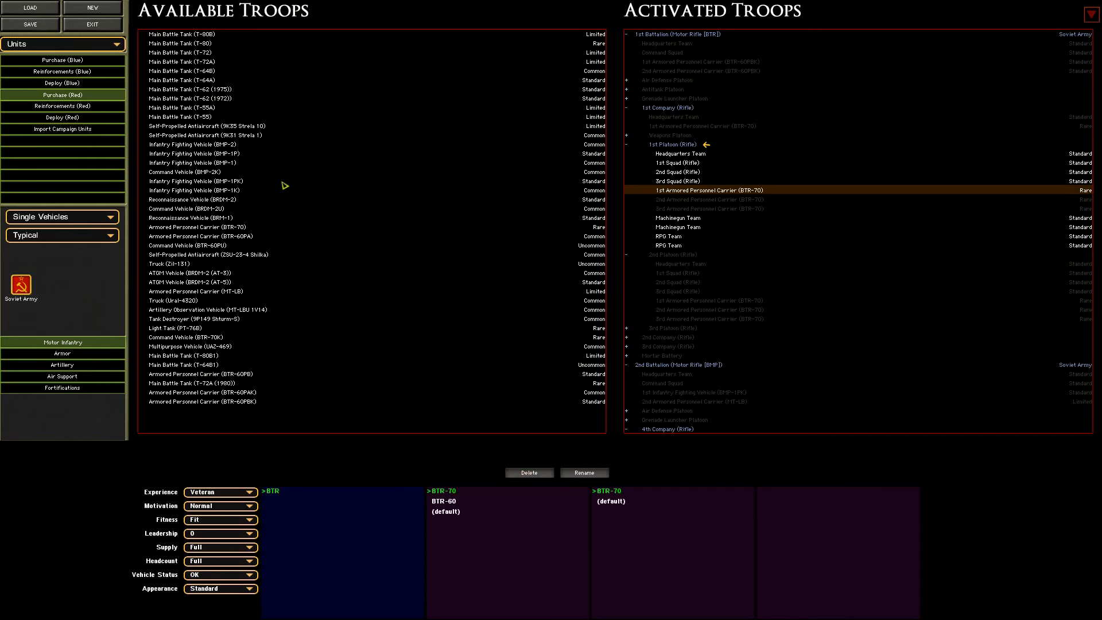
{"action": "mouse_move", "coordinate": [296, 192]}
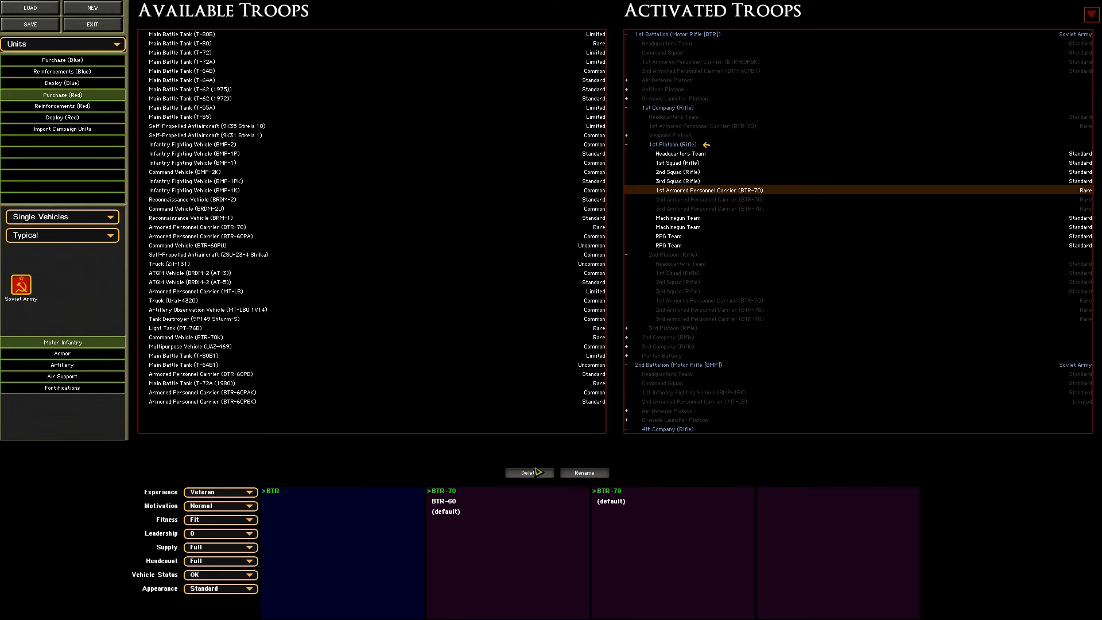
{"action": "left_click", "coordinate": [674, 180]}
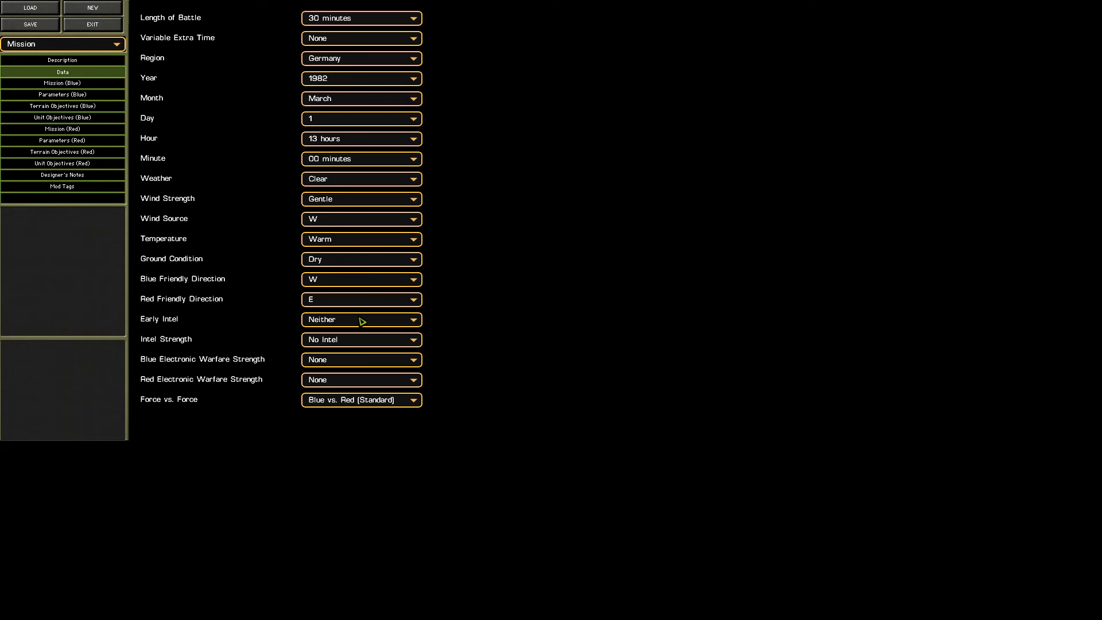
Set the ground condition to Damp and the start minute to 15.
{"action": "left_click", "coordinate": [360, 259]}
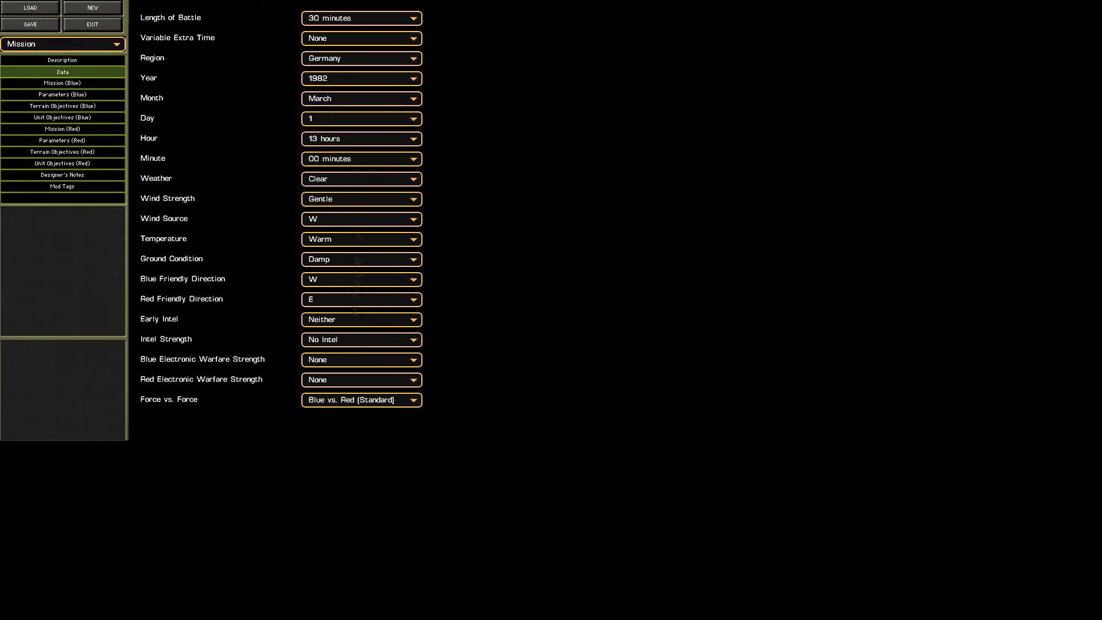
{"action": "left_click", "coordinate": [361, 158]}
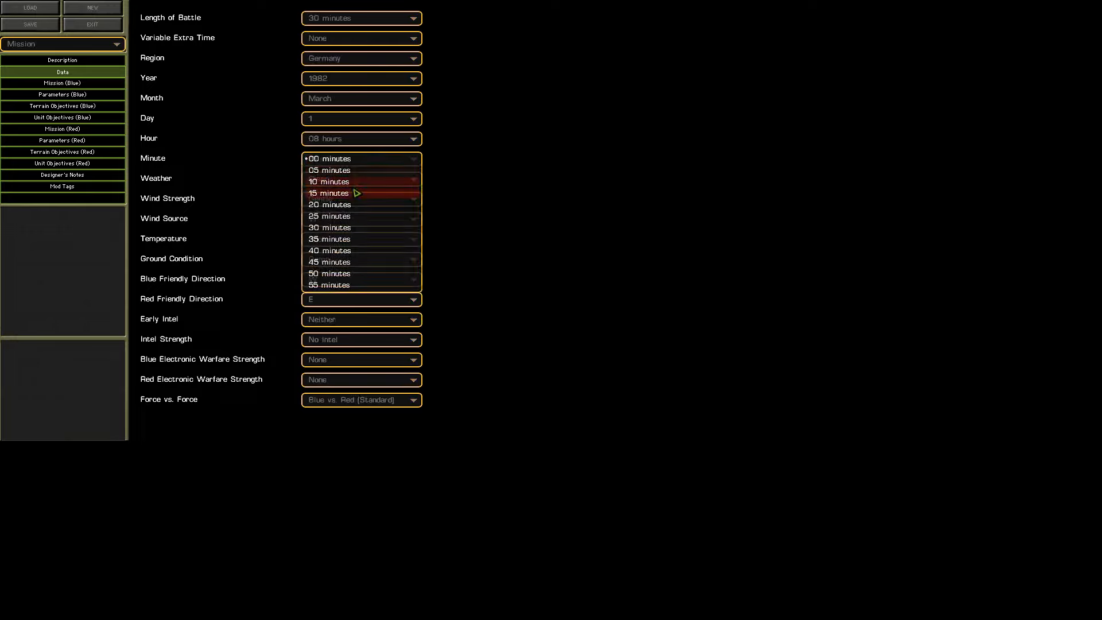
{"action": "left_click", "coordinate": [30, 24]}
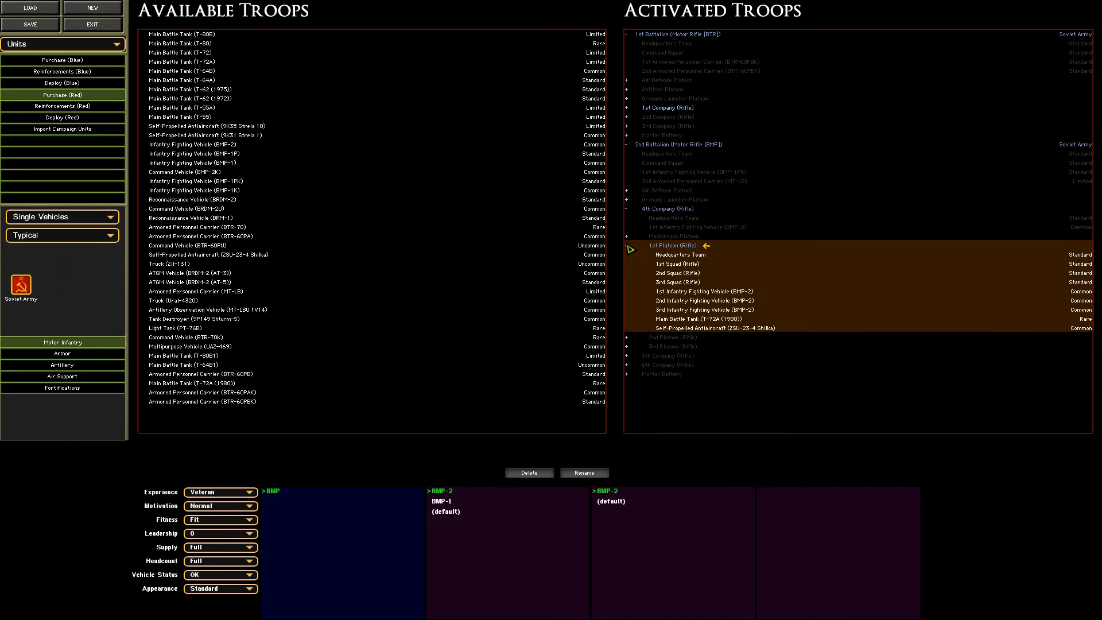
Set Red reinforcements to arrive at 15 min and Blue reinforcements exactly on time.
{"action": "left_click", "coordinate": [63, 105]}
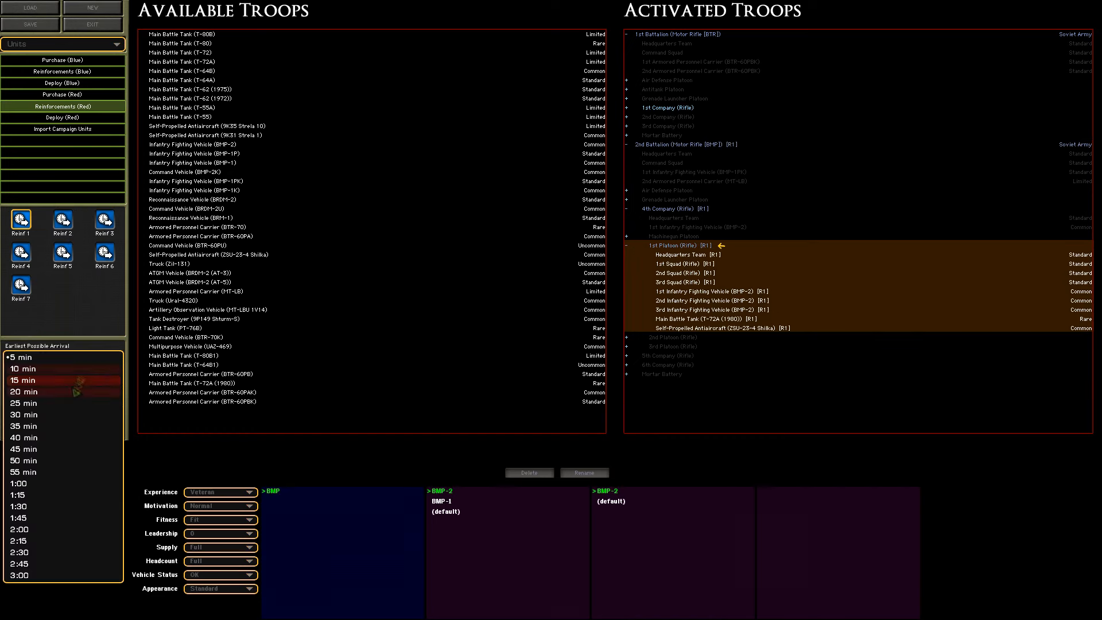
{"action": "left_click", "coordinate": [23, 380]}
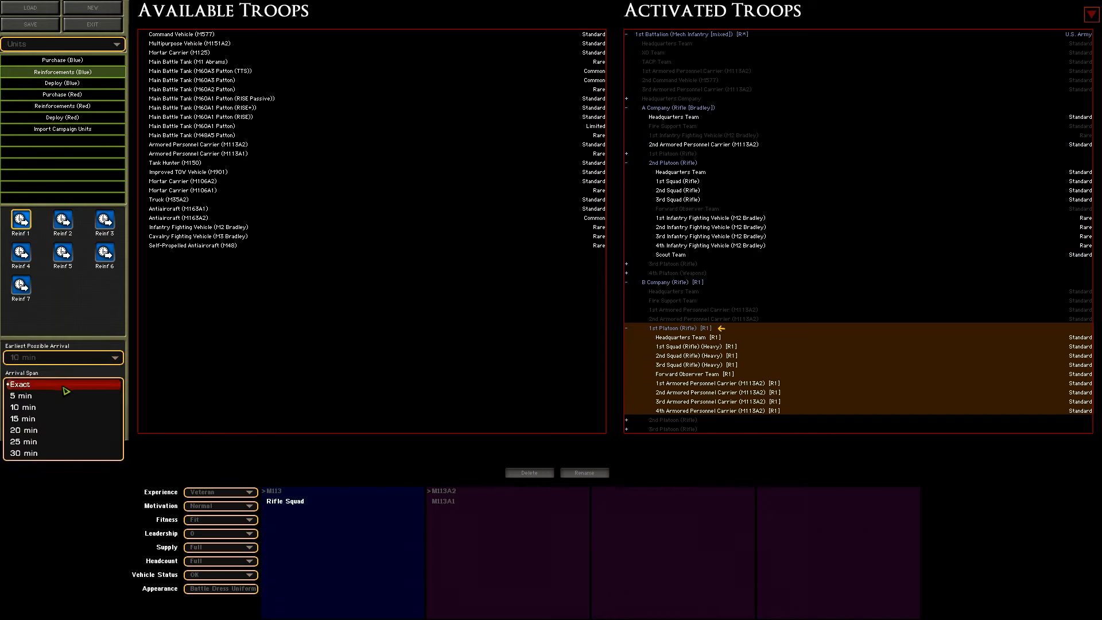
{"action": "left_click", "coordinate": [23, 384]}
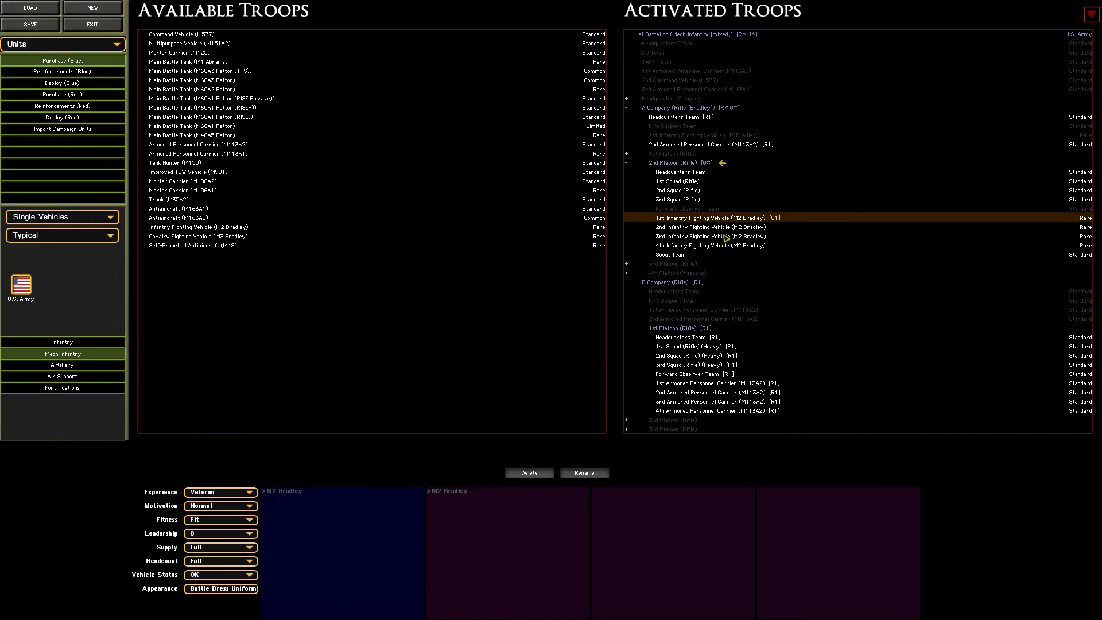
{"action": "left_click", "coordinate": [710, 245]}
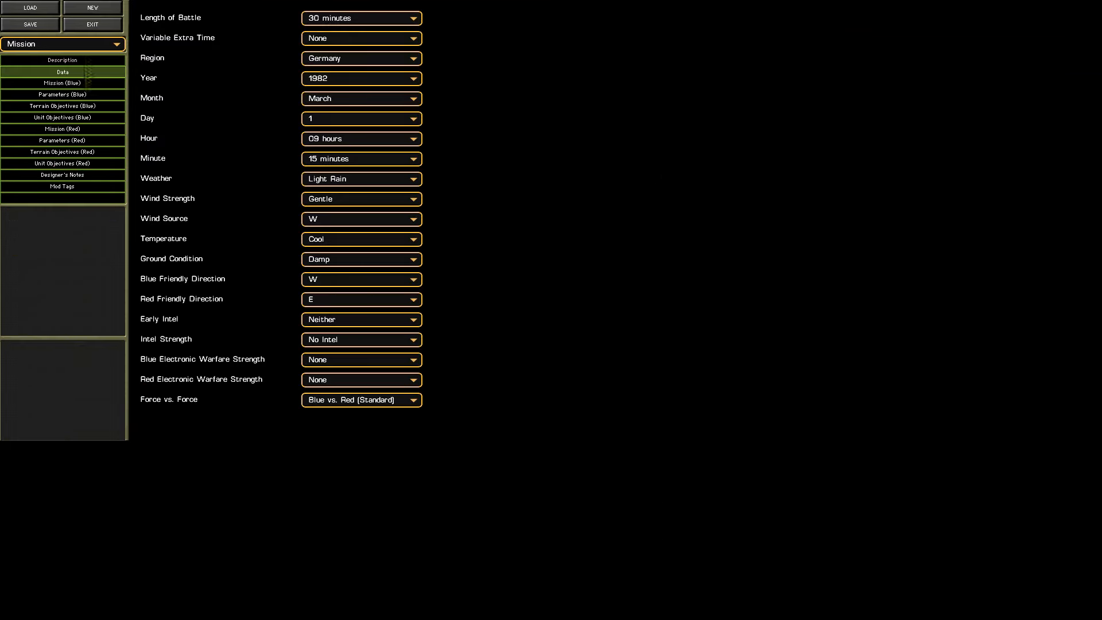
Switch to the Red side's terrain objectives to mark the cleared strip as Obj 1.
{"action": "left_click", "coordinate": [62, 151]}
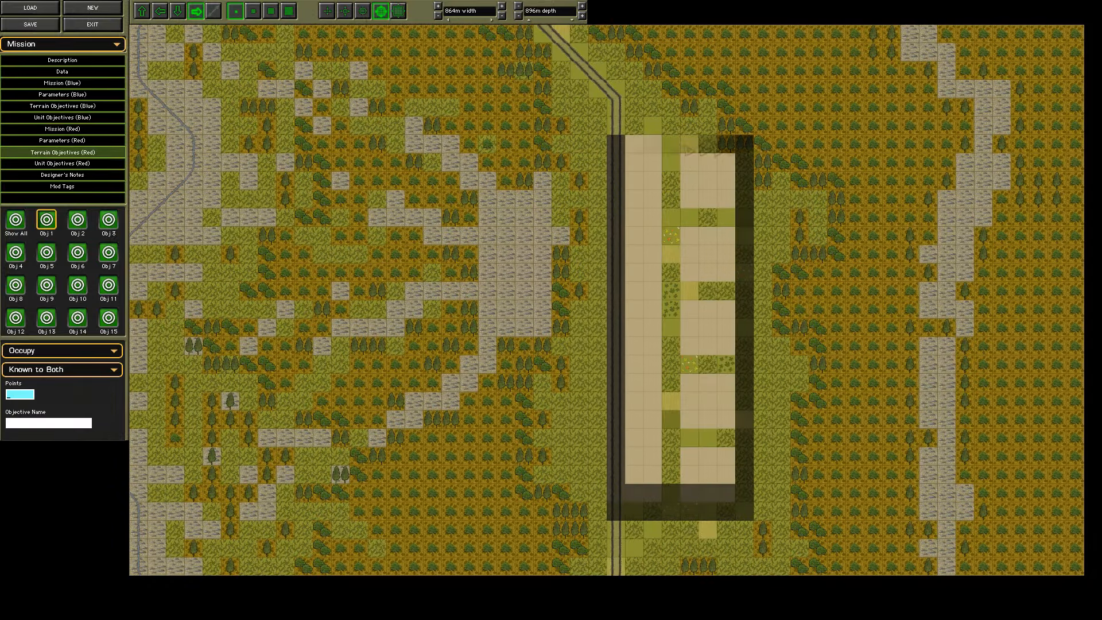
Name Red Obj 1 'Refuelling Point', then set up Blue Obj 1 as 'Refuelling Point' worth 600 points.
{"action": "type", "text": "Refuelling Point"}
{"action": "type", "text": "400"}
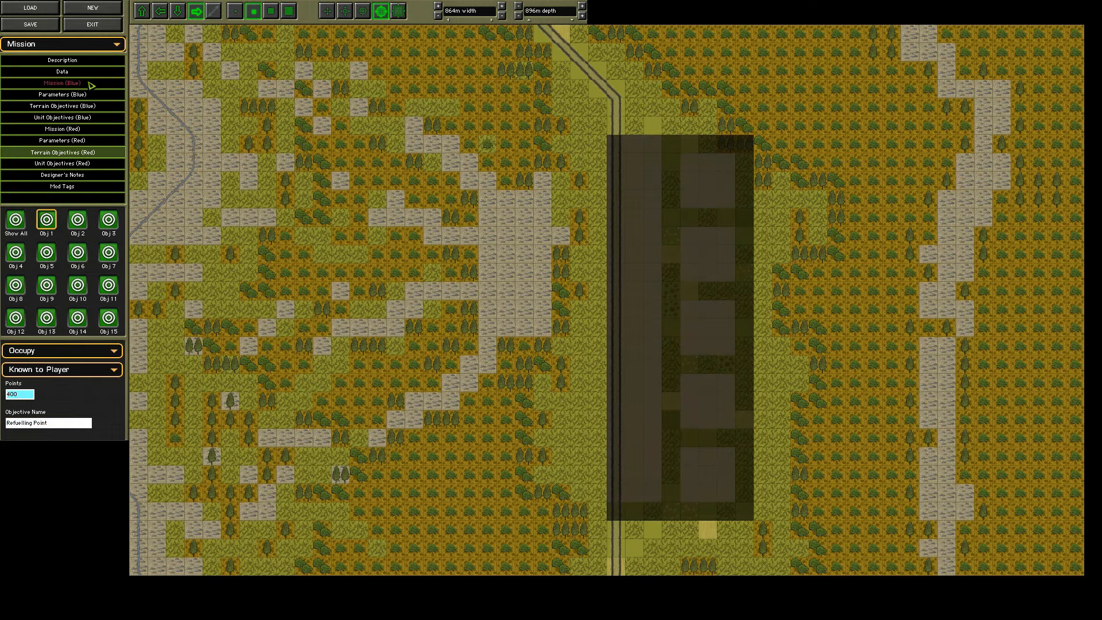
{"action": "left_click", "coordinate": [62, 106]}
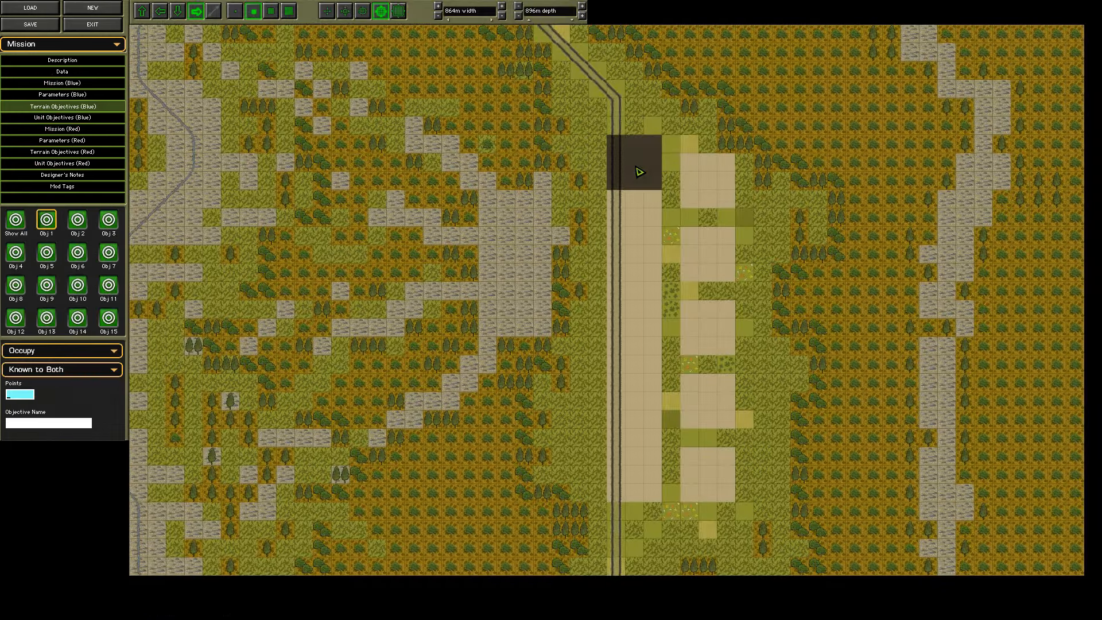
{"action": "type", "text": "Re"}
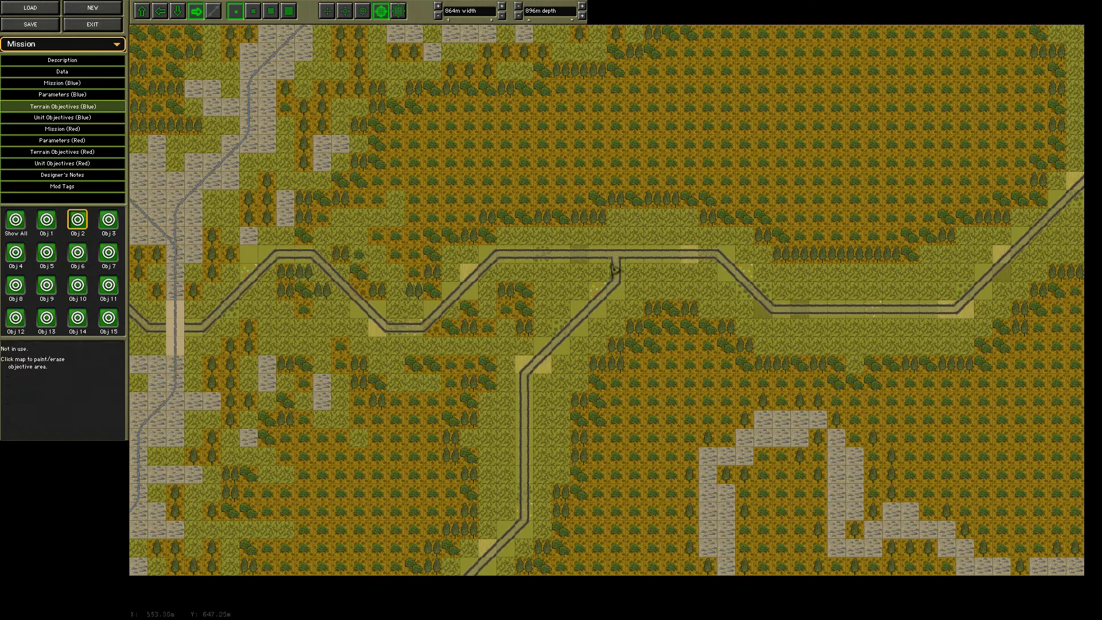
{"action": "left_click", "coordinate": [45, 220]}
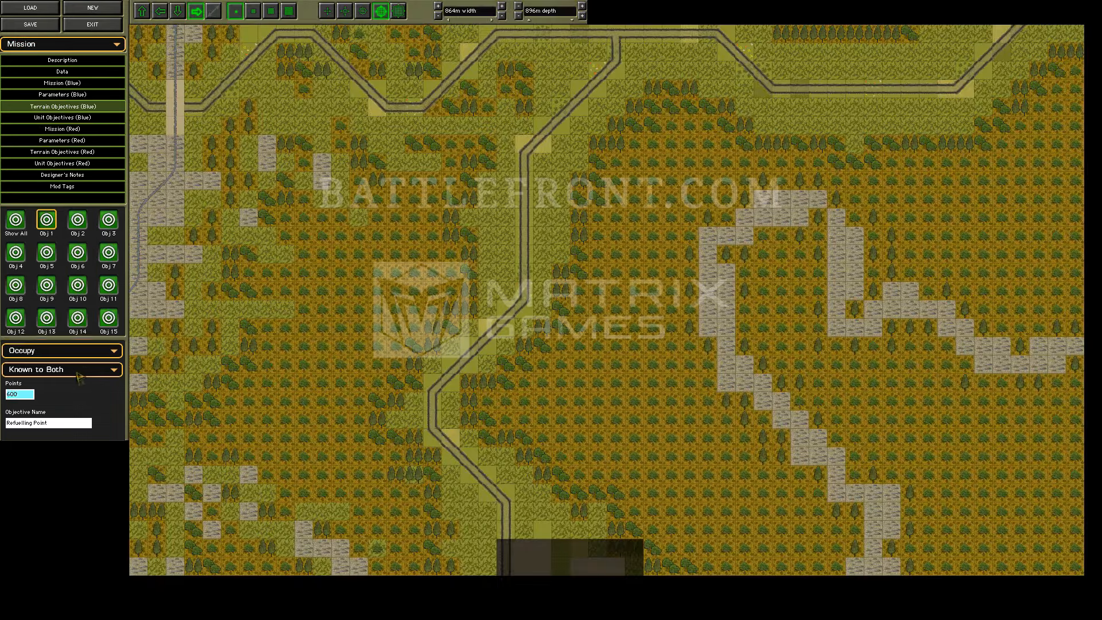
Return to map terrain editing with the foliage set of trees and bushes ready.
{"action": "left_click", "coordinate": [62, 117]}
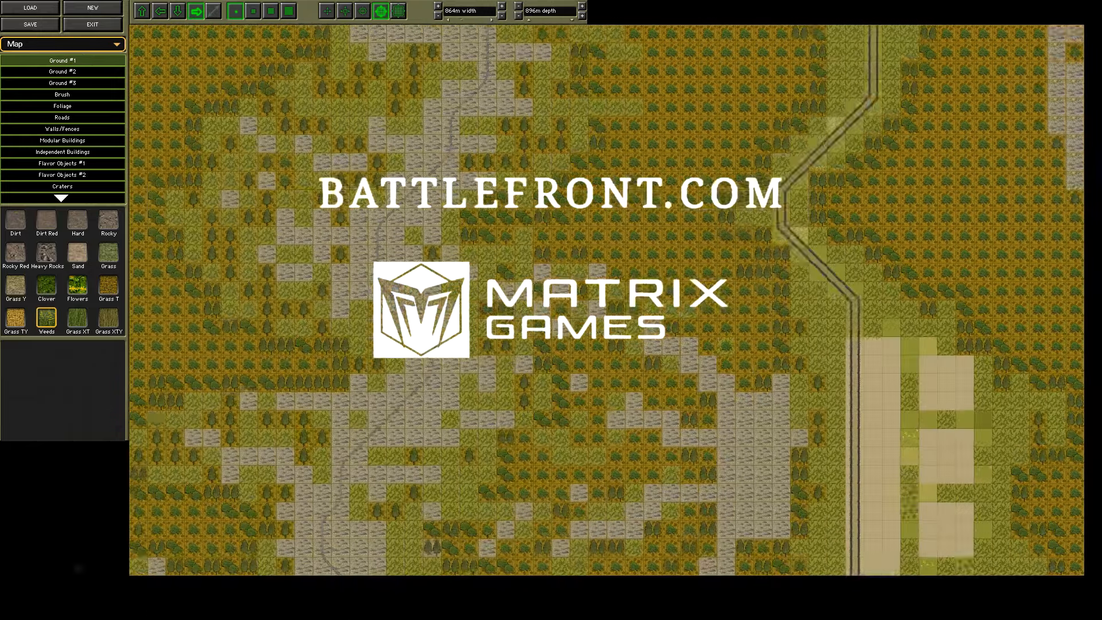
{"action": "left_click", "coordinate": [62, 106]}
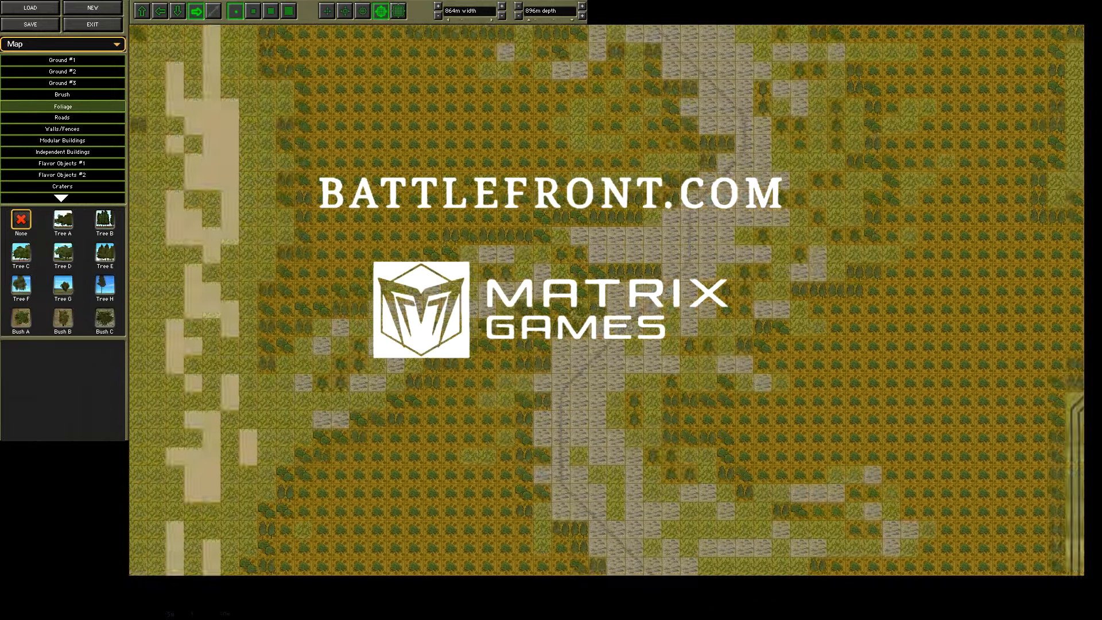